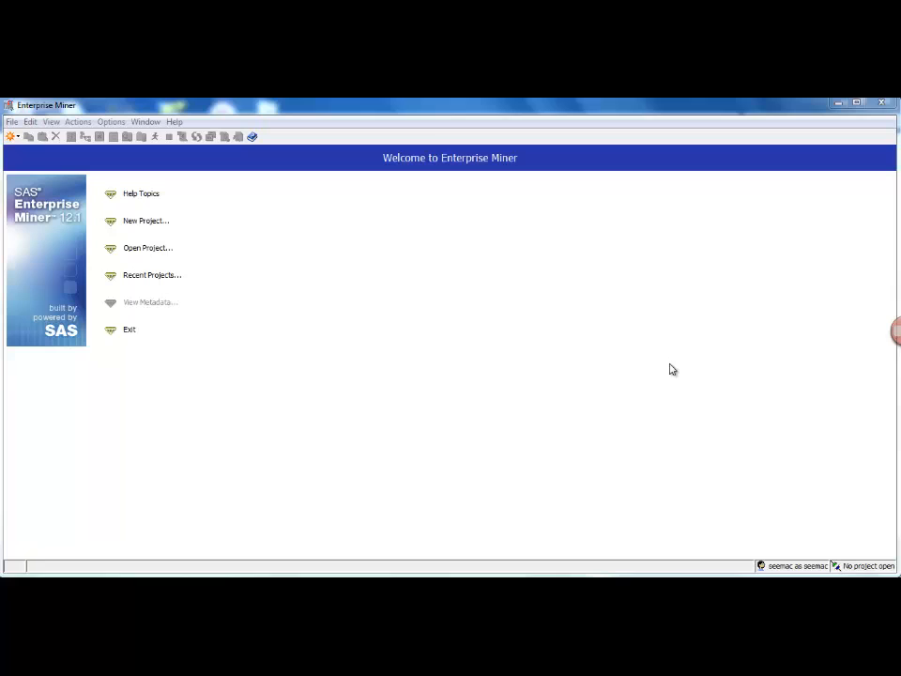
{"action": "mouse_move", "coordinate": [457, 336]}
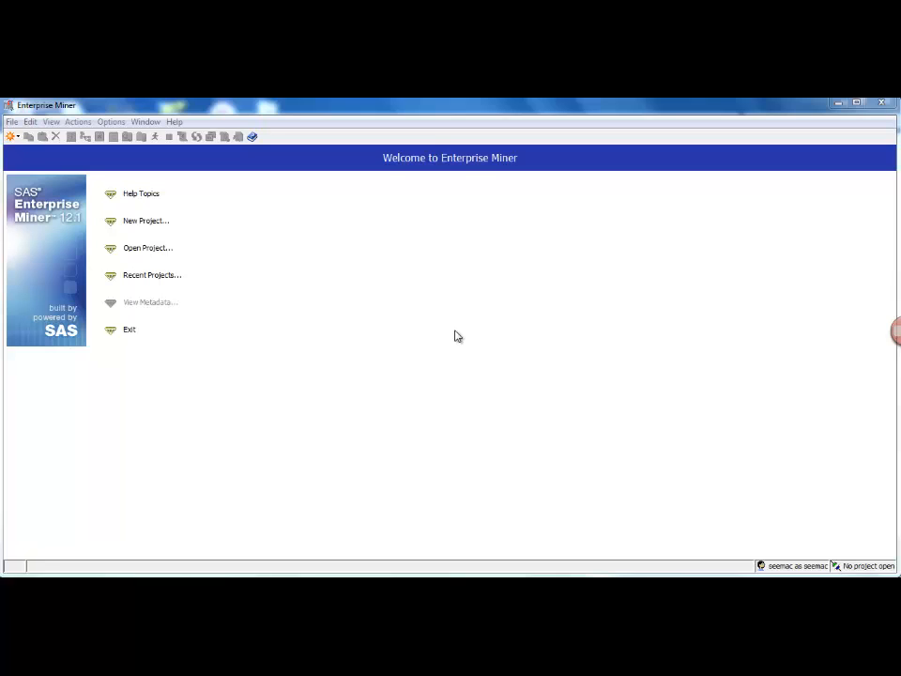
{"action": "mouse_move", "coordinate": [262, 253]}
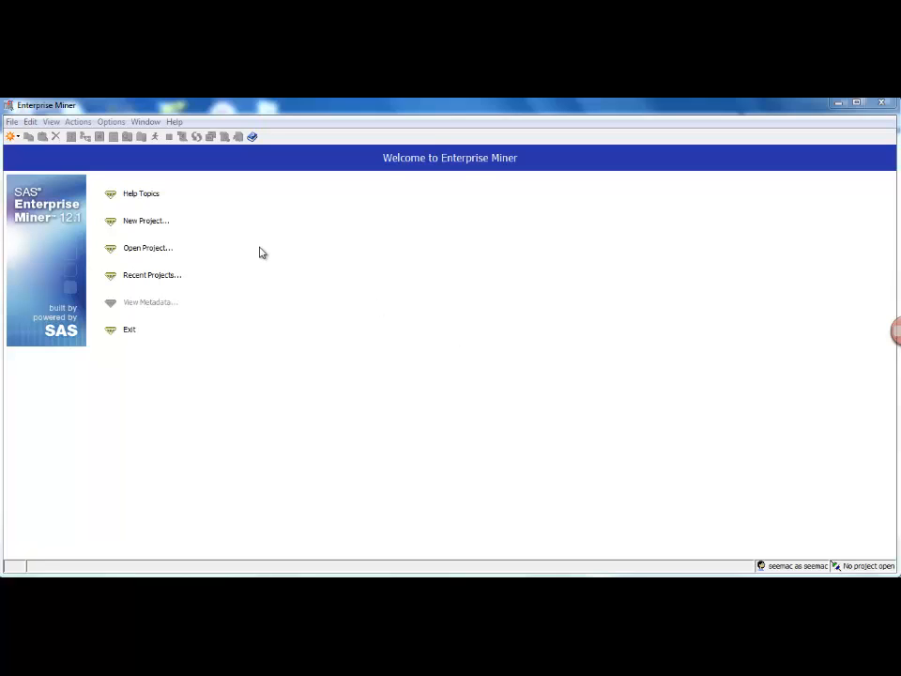
{"action": "mouse_move", "coordinate": [159, 225]}
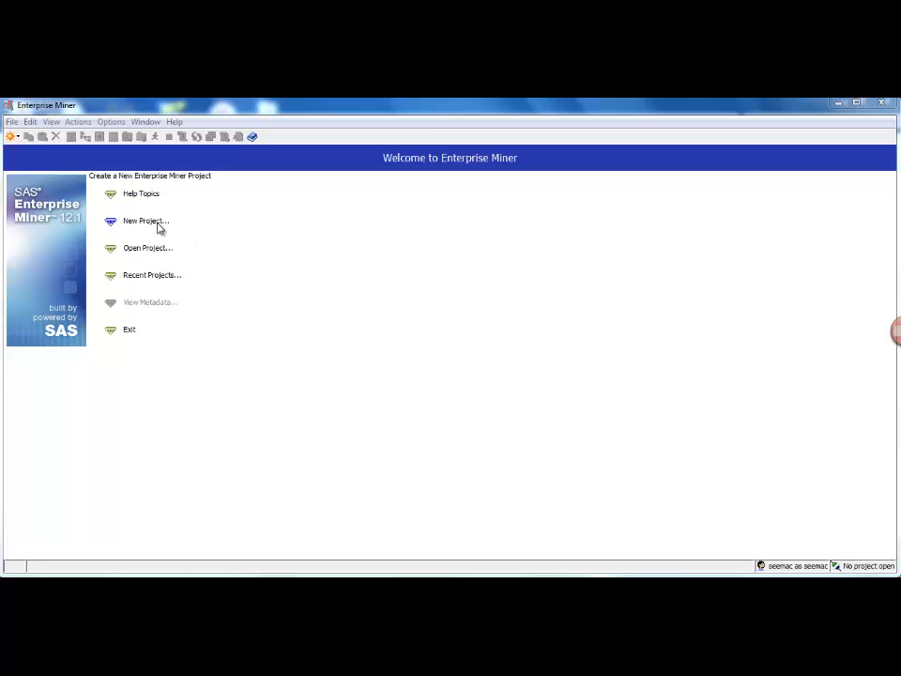
Begin a new project and enter AFdemo as the project name.
{"action": "left_click", "coordinate": [146, 220]}
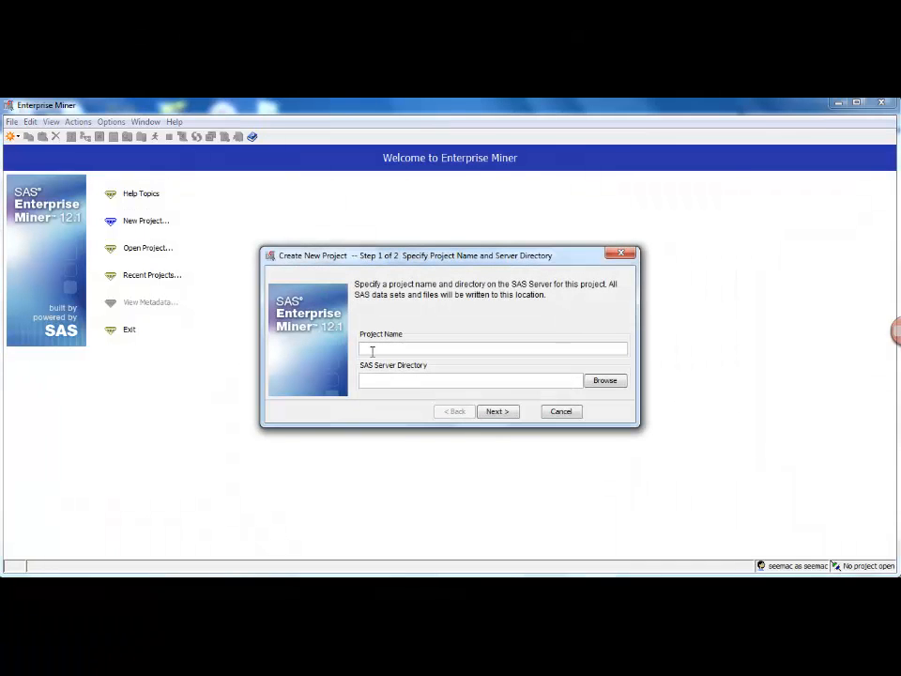
{"action": "type", "text": "AFde"}
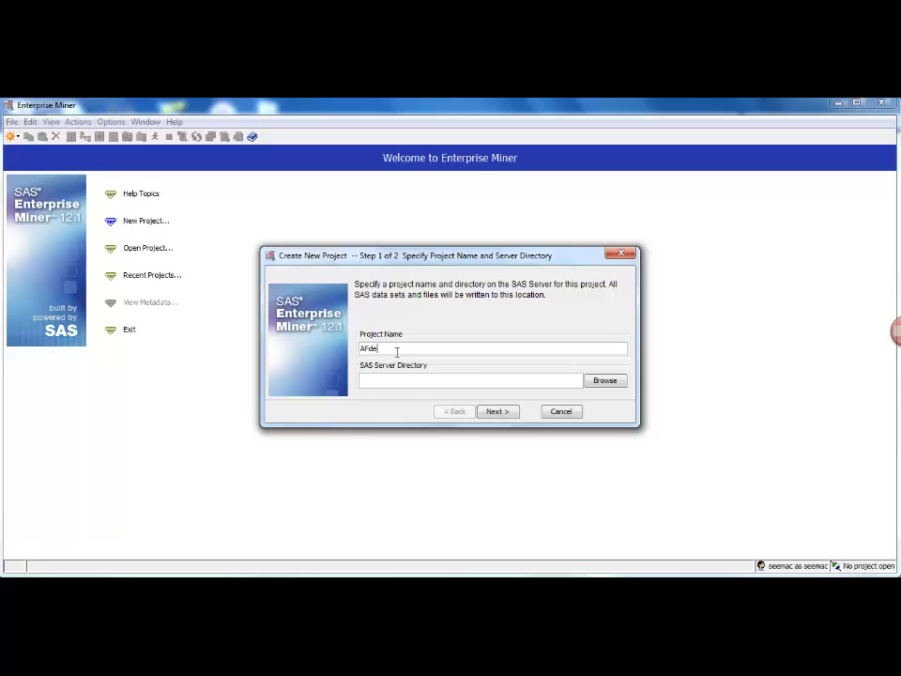
{"action": "type", "text": "mo"}
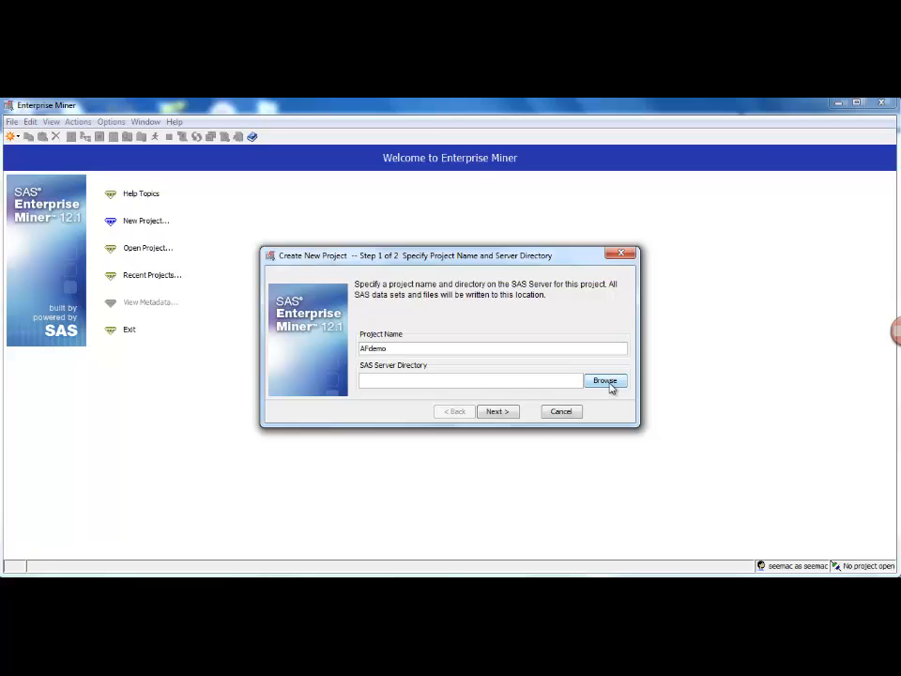
Set the server directory to EMdata under Google Drive\SMU\Analytics Foundation IS104\AF 2015-16 Term2\EMProject.
{"action": "left_click", "coordinate": [605, 381]}
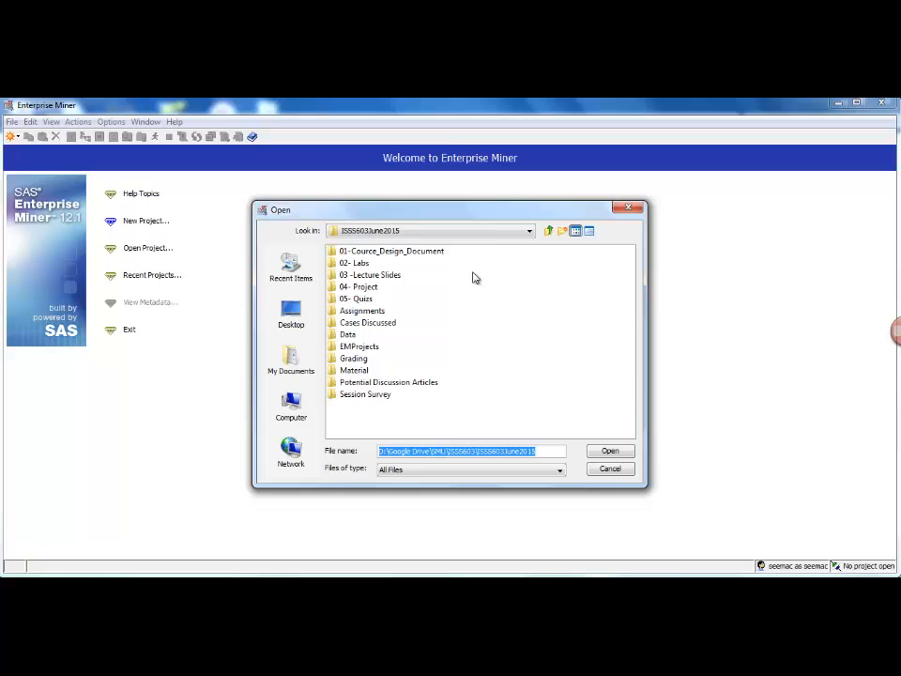
{"action": "left_click", "coordinate": [549, 231]}
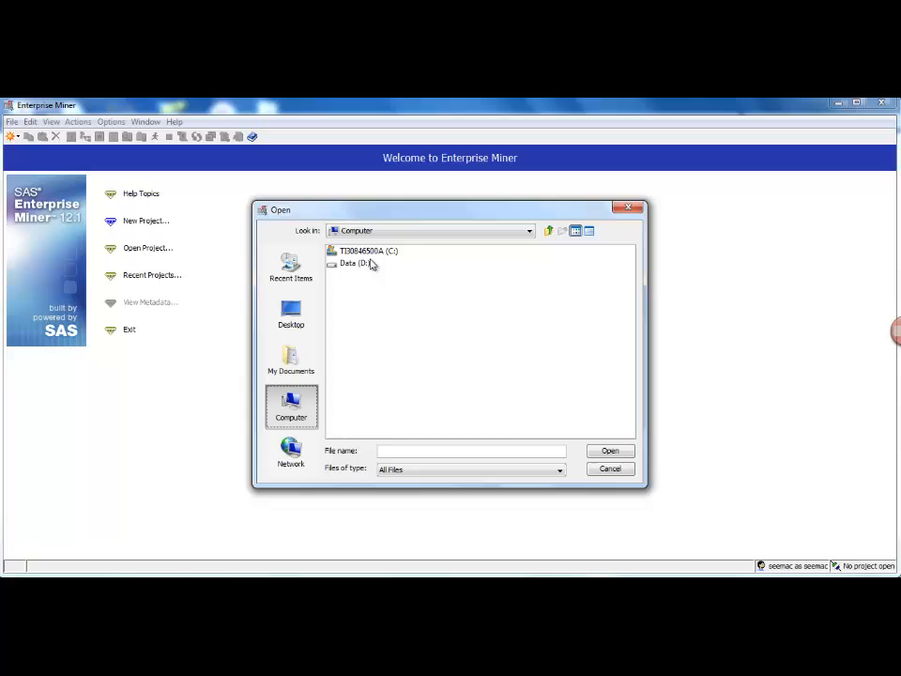
{"action": "double_click", "coordinate": [354, 263]}
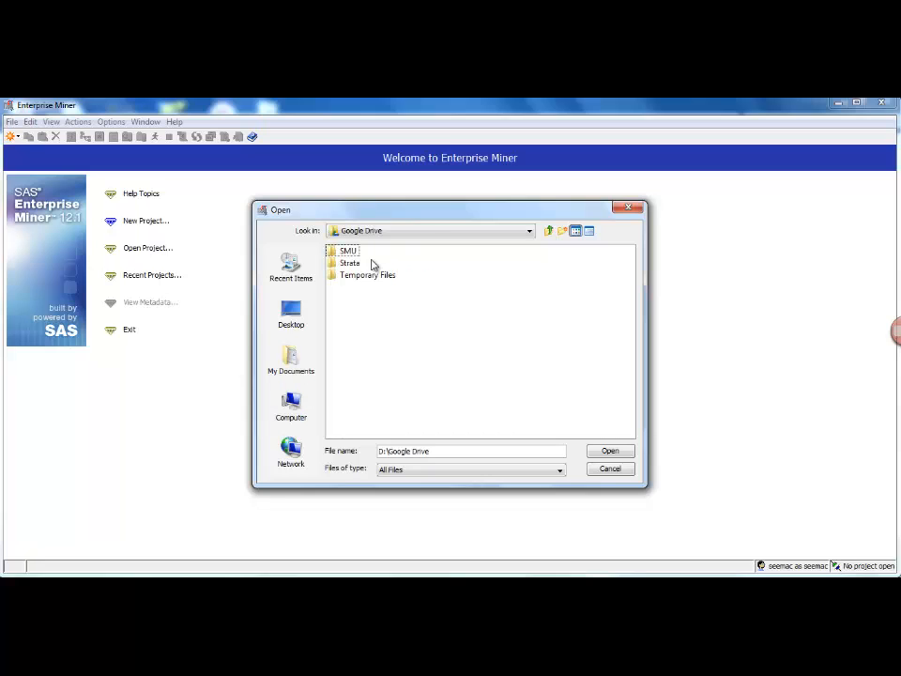
{"action": "double_click", "coordinate": [347, 251]}
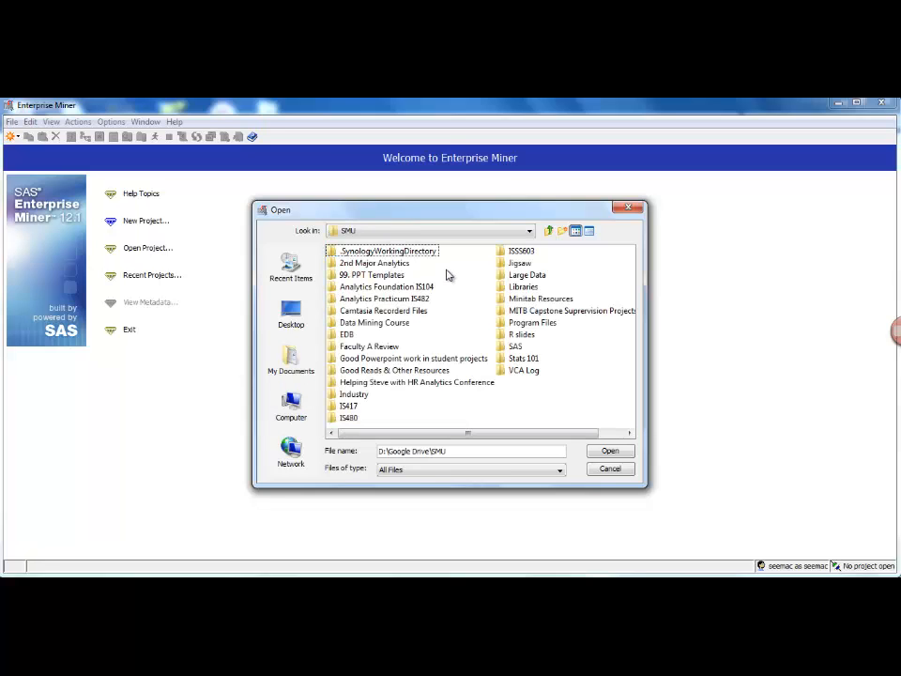
{"action": "double_click", "coordinate": [388, 286]}
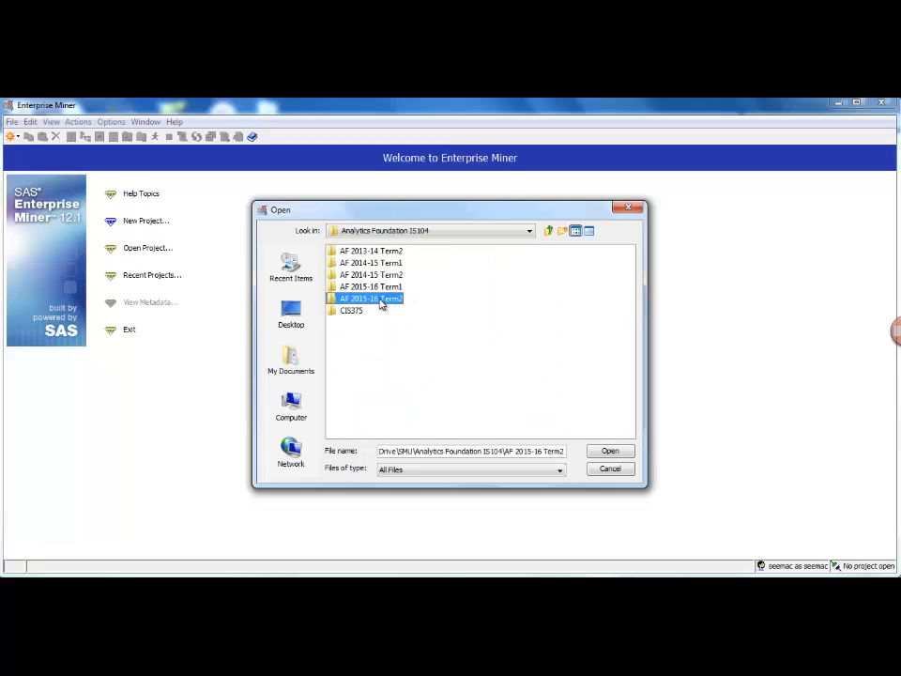
{"action": "double_click", "coordinate": [371, 298]}
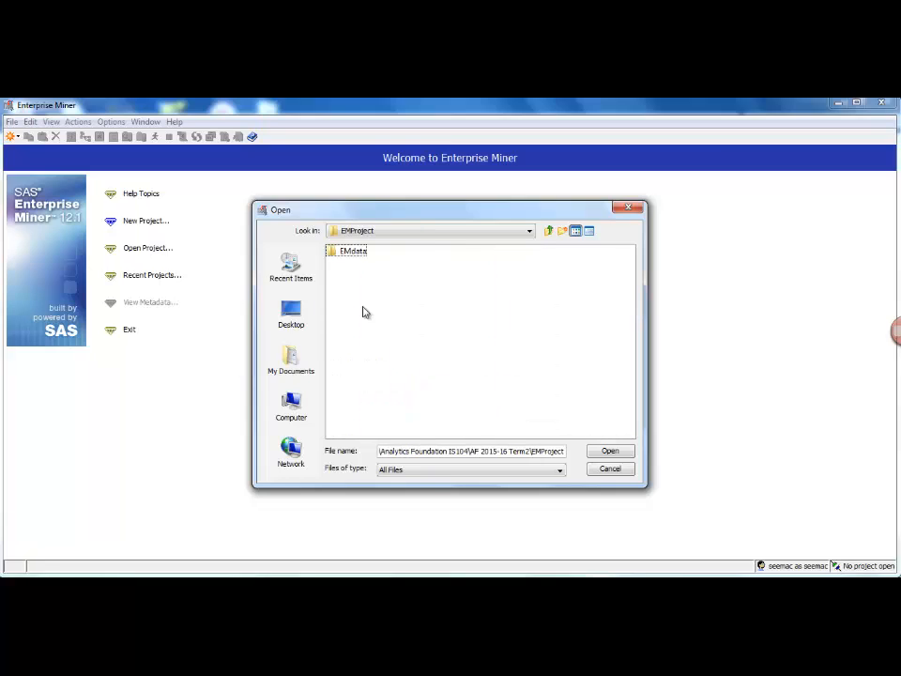
{"action": "mouse_move", "coordinate": [389, 272]}
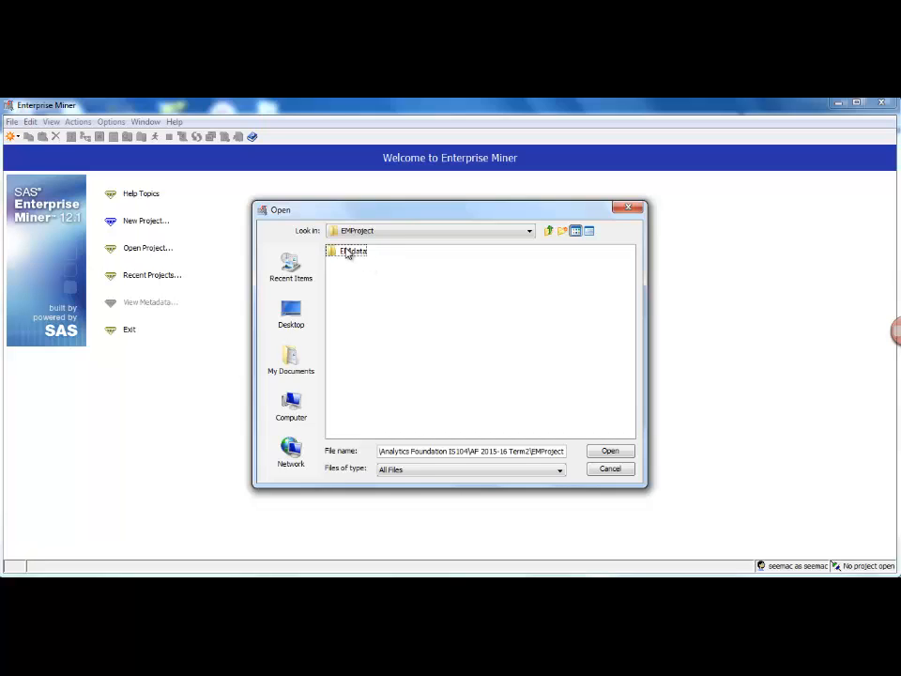
{"action": "left_click", "coordinate": [529, 230]}
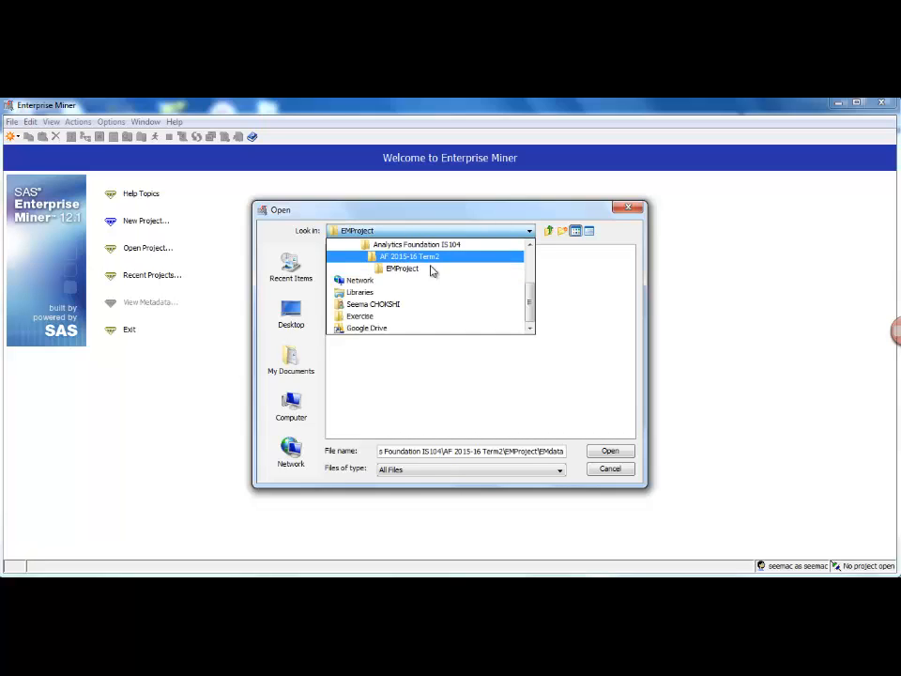
{"action": "double_click", "coordinate": [402, 268]}
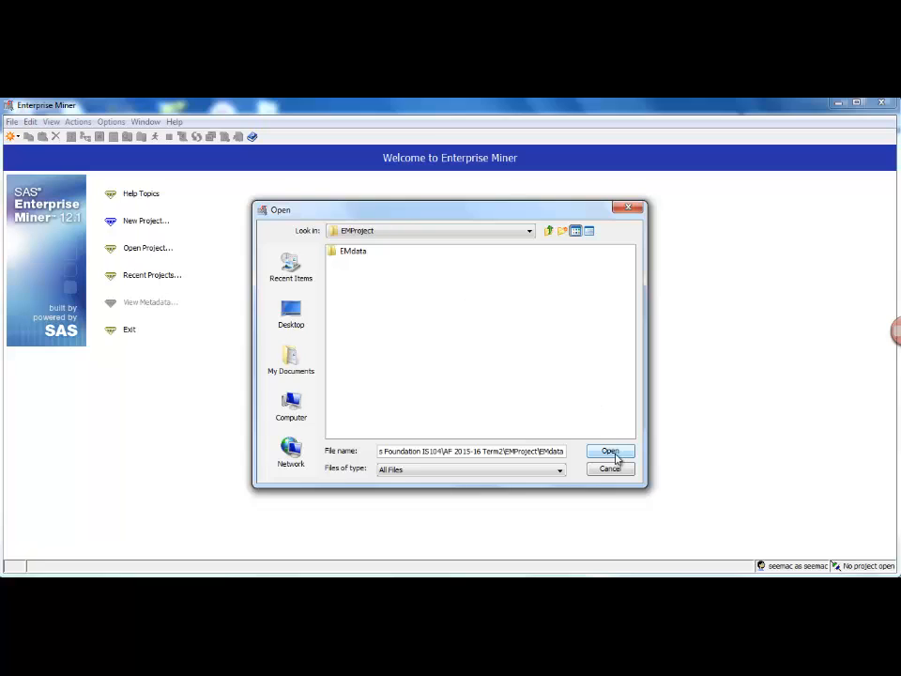
{"action": "left_click", "coordinate": [610, 452]}
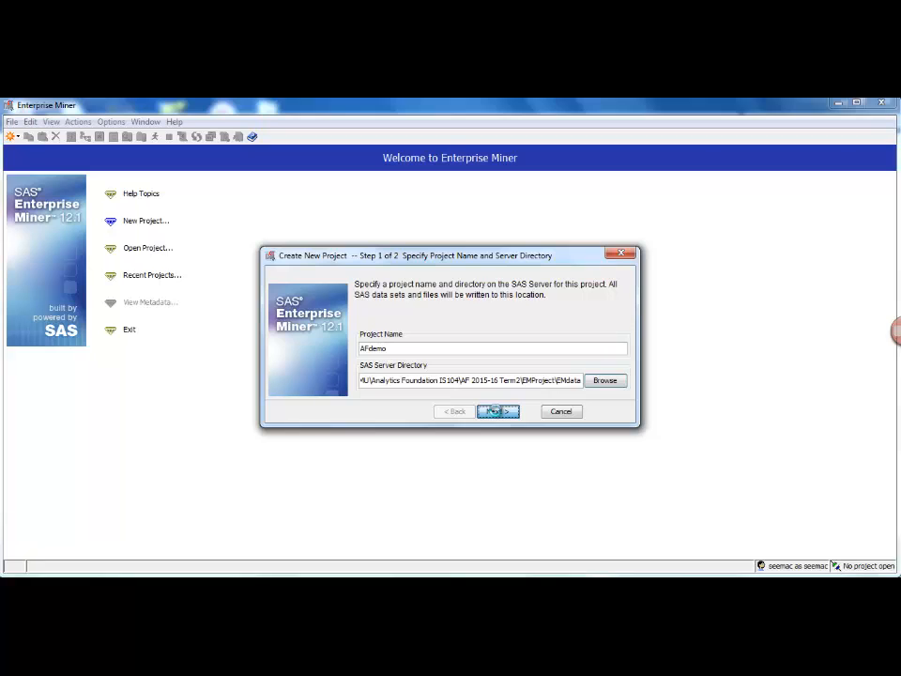
Review the AFdemo project summary and finish creating the project.
{"action": "left_click", "coordinate": [498, 411]}
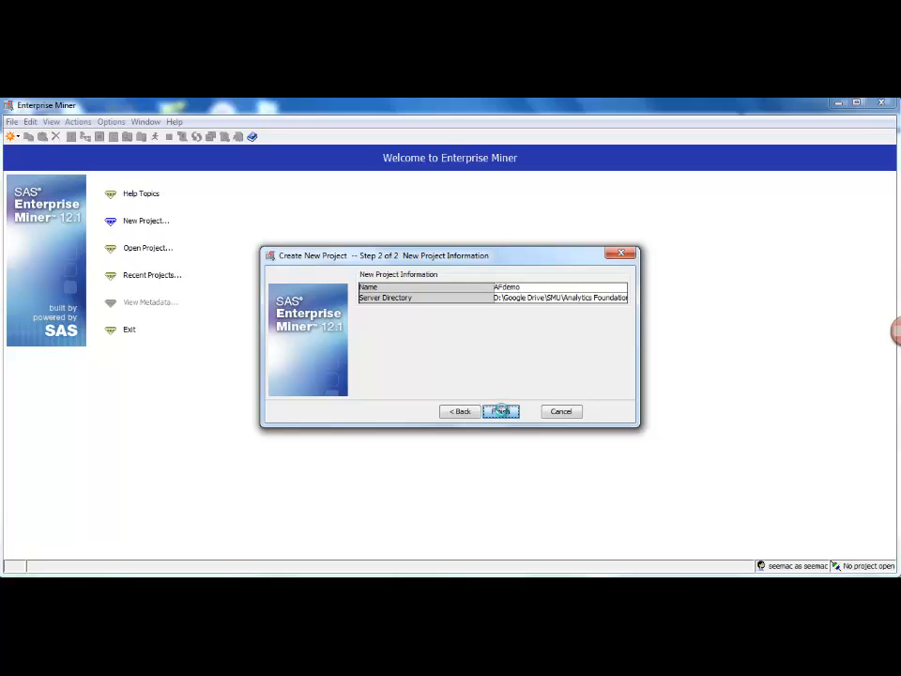
{"action": "left_click", "coordinate": [500, 412]}
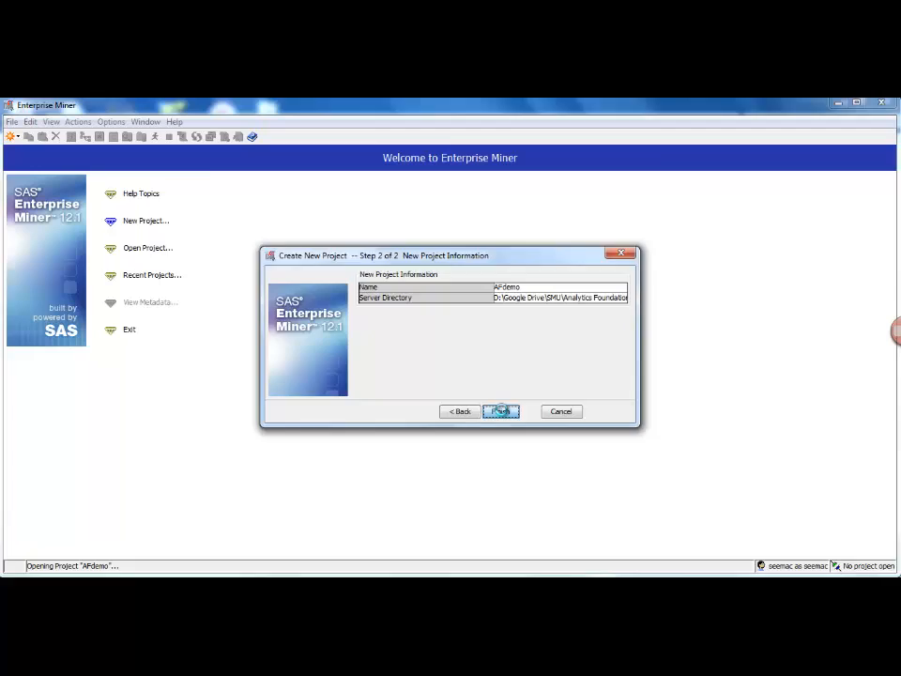
{"action": "left_click", "coordinate": [501, 411]}
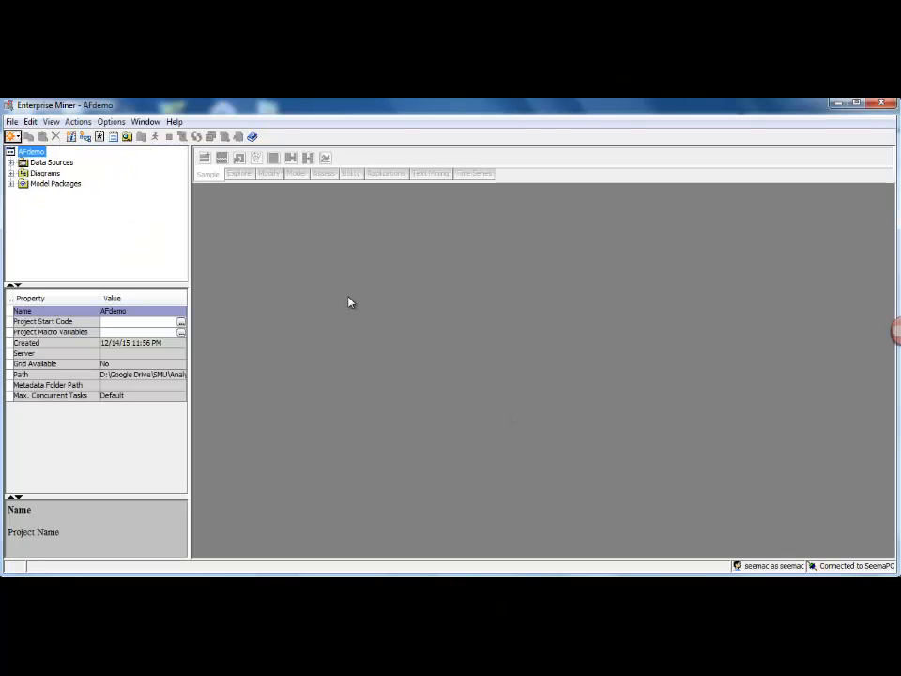
{"action": "mouse_move", "coordinate": [272, 254]}
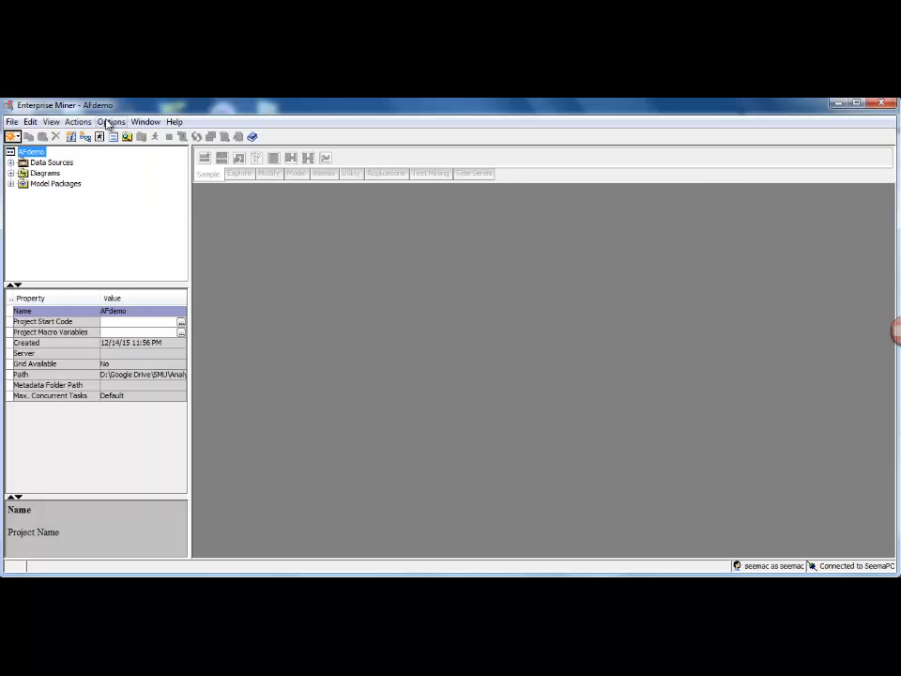
{"action": "mouse_move", "coordinate": [115, 111]}
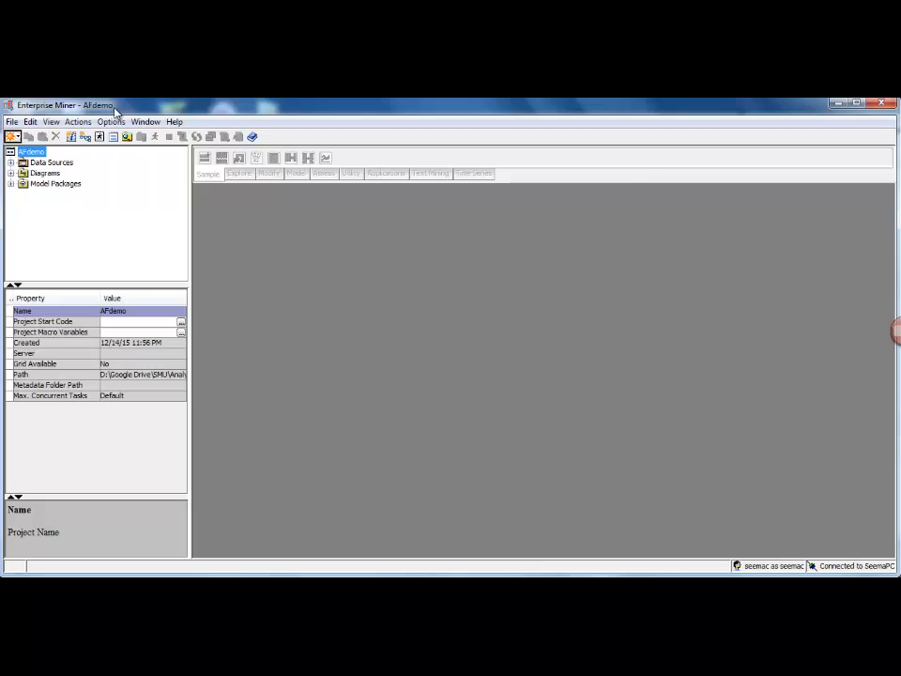
{"action": "mouse_move", "coordinate": [130, 105]}
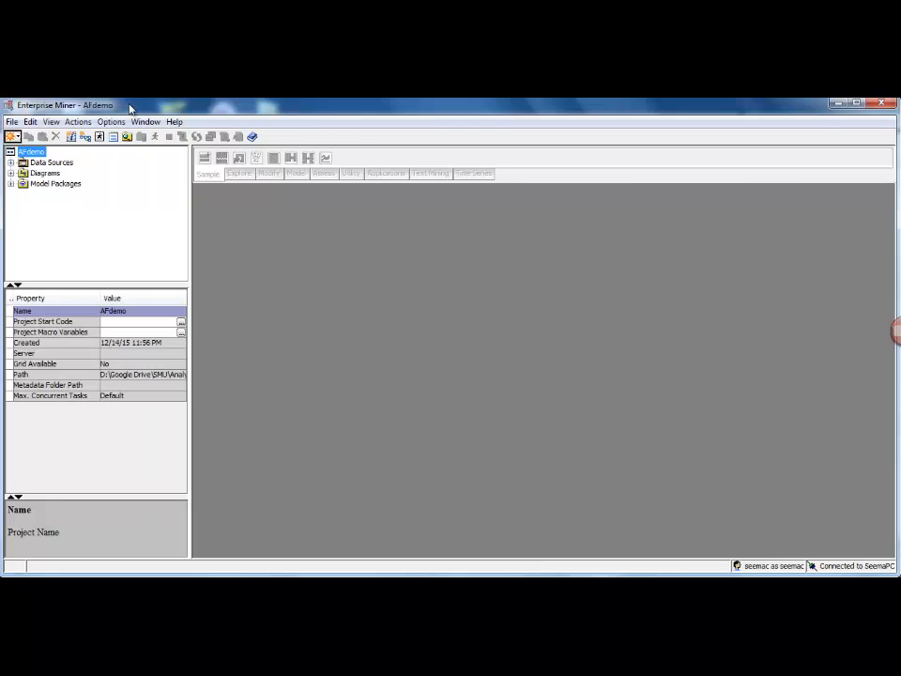
{"action": "mouse_move", "coordinate": [90, 172]}
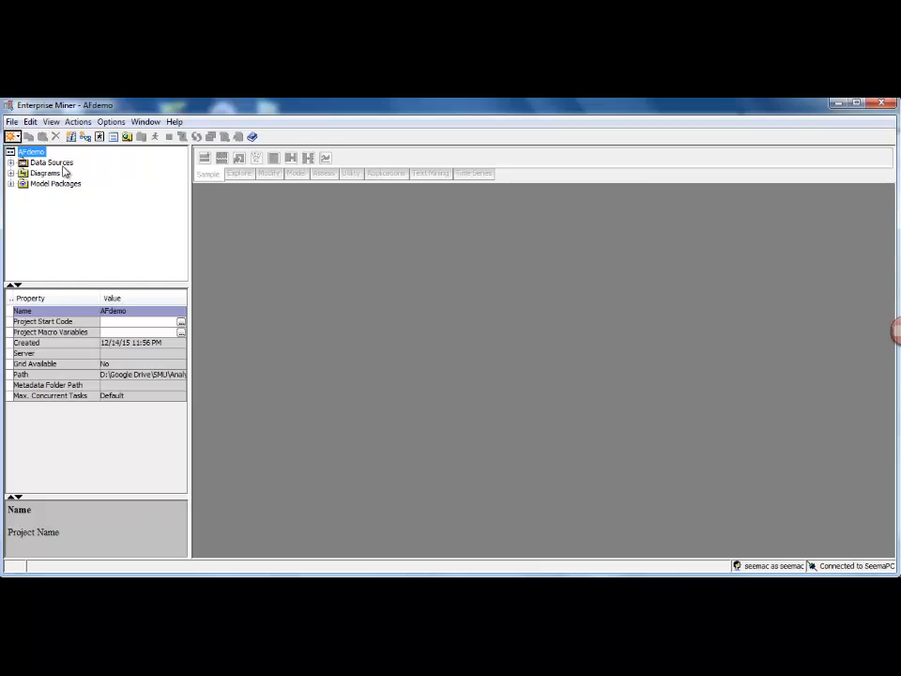
{"action": "mouse_move", "coordinate": [53, 182]}
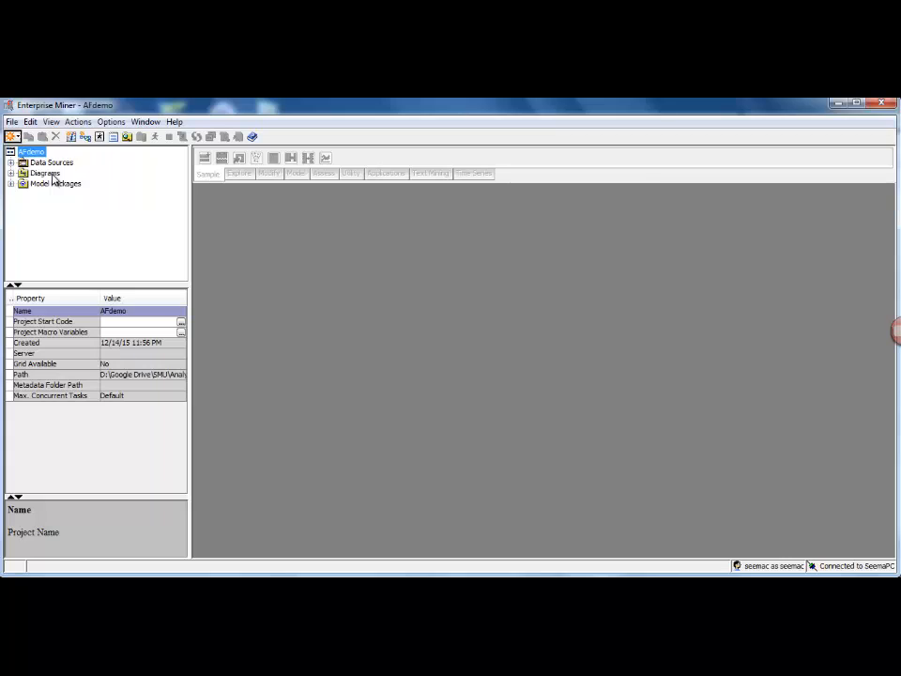
{"action": "left_click", "coordinate": [12, 121]}
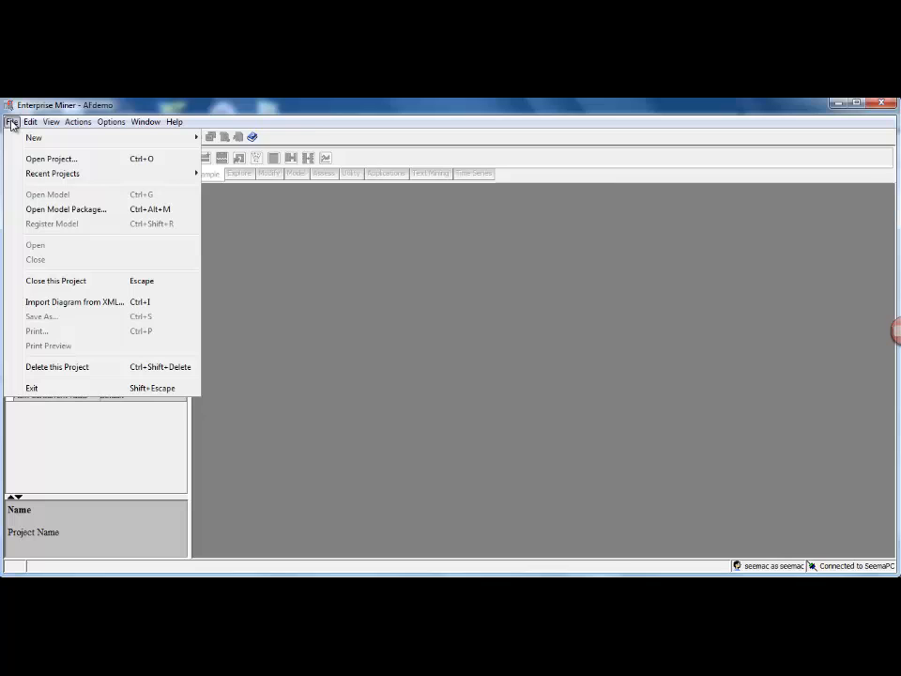
Launch the Library Wizard via File > New > Library, choosing to create a new library.
{"action": "left_click", "coordinate": [51, 121]}
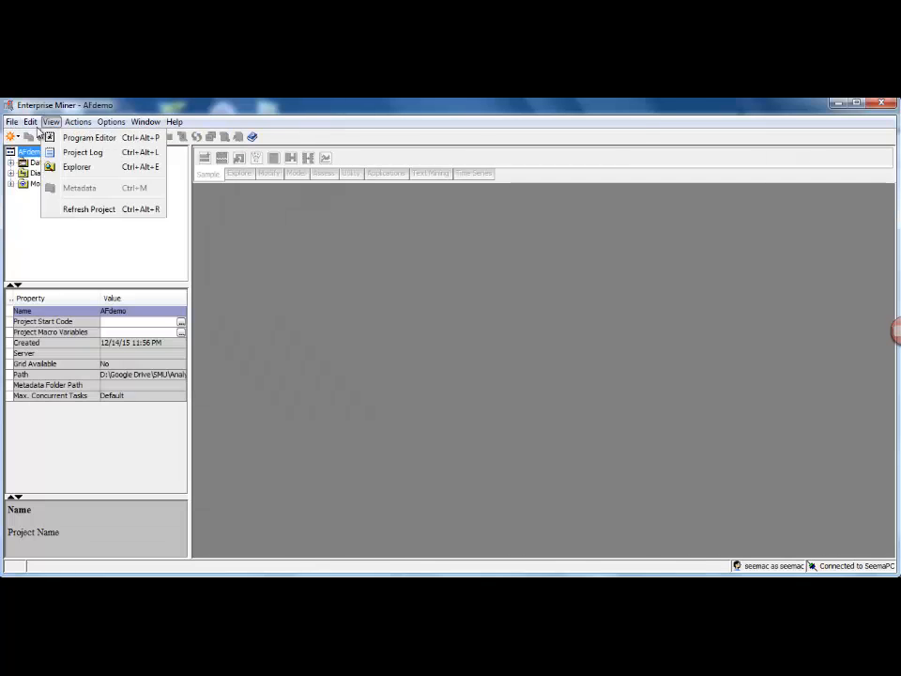
{"action": "left_click", "coordinate": [12, 122]}
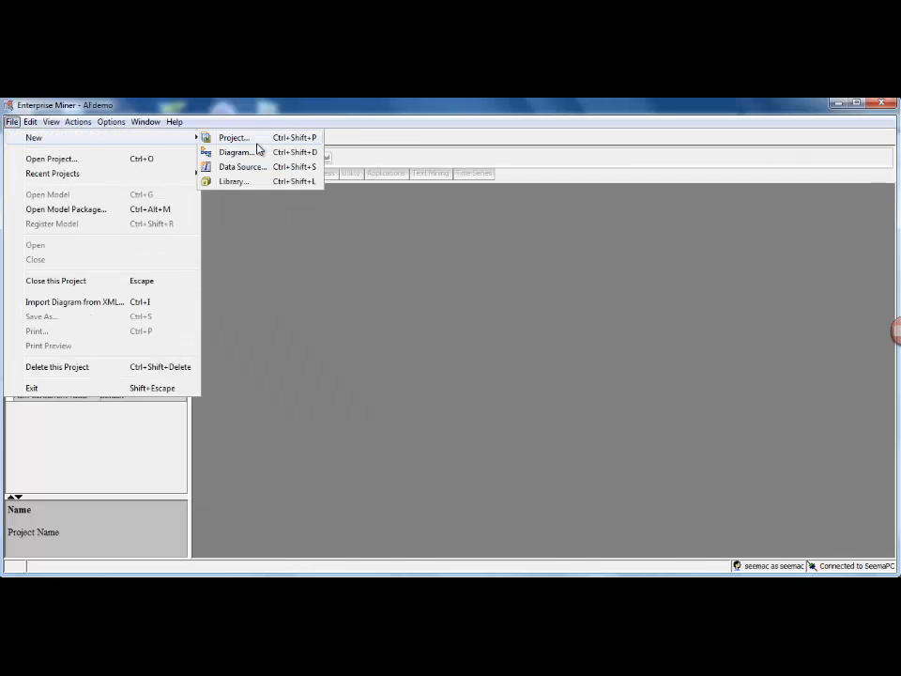
{"action": "left_click", "coordinate": [234, 180]}
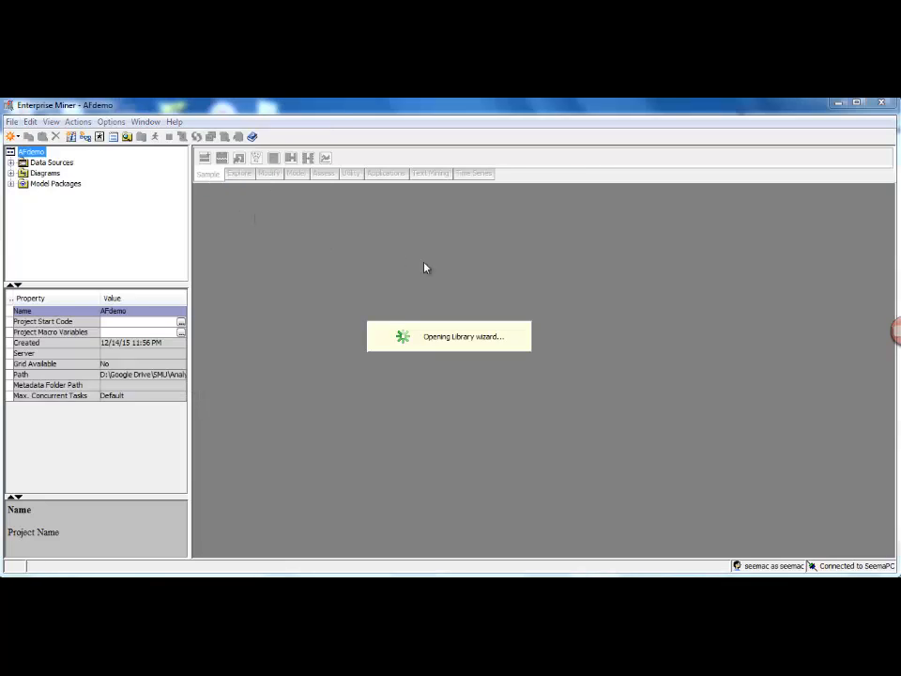
{"action": "mouse_move", "coordinate": [437, 272]}
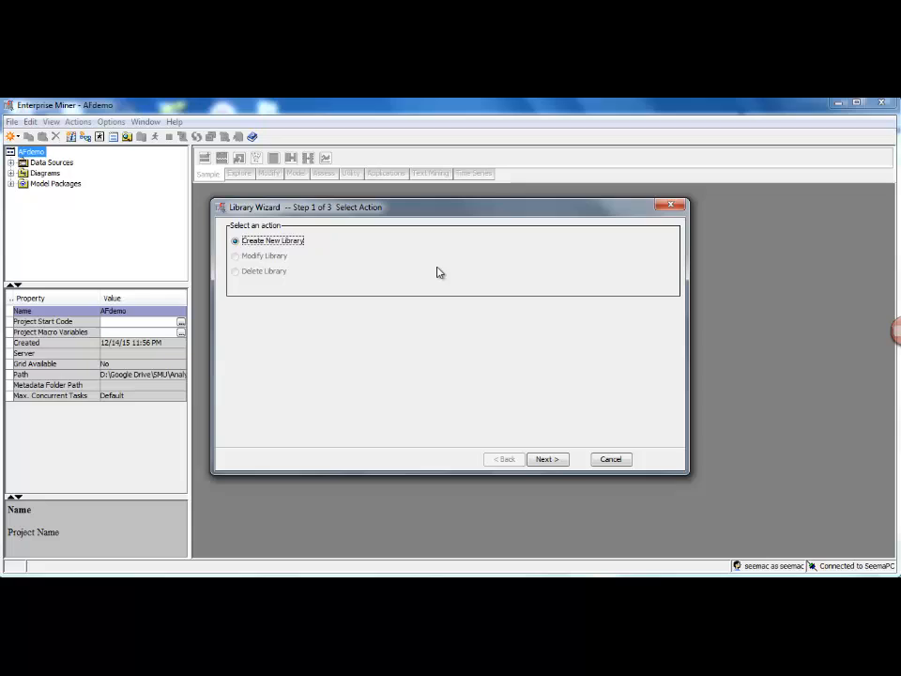
{"action": "left_click", "coordinate": [547, 458]}
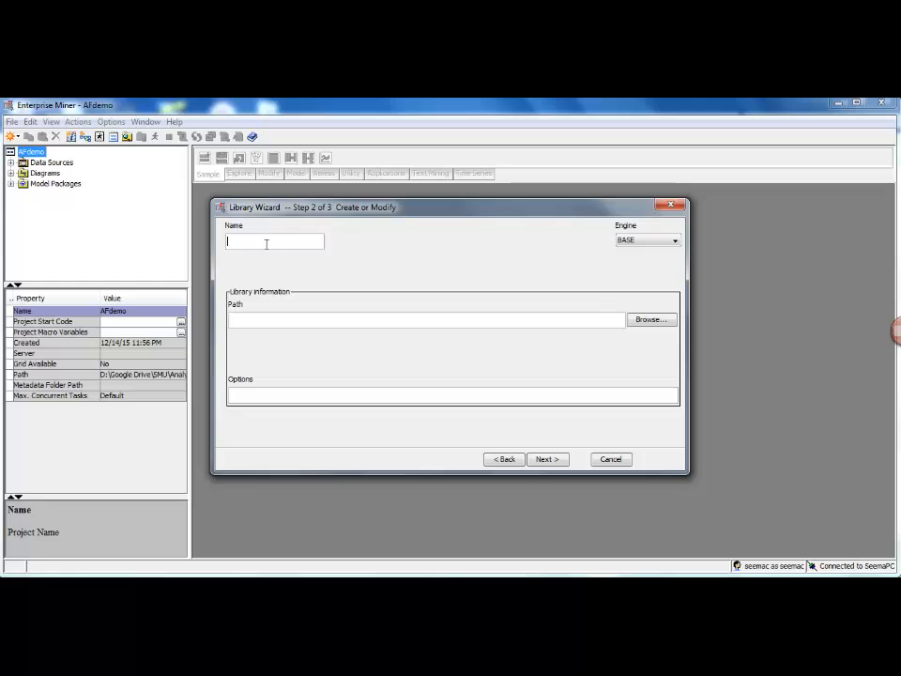
Enter Demodata as the library name and browse for its folder.
{"action": "type", "text": "Demodat"}
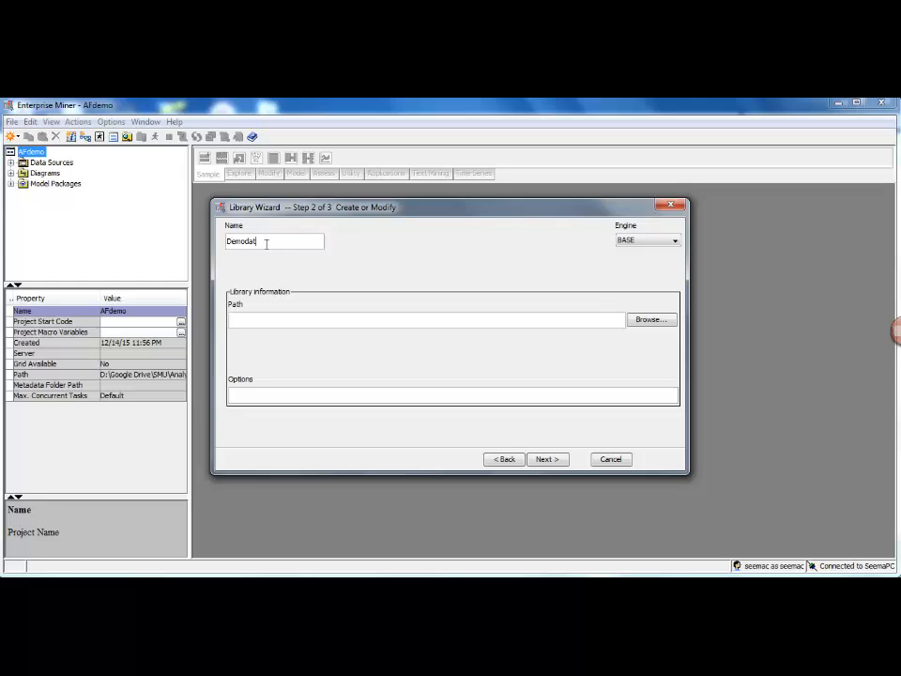
{"action": "type", "text": "a"}
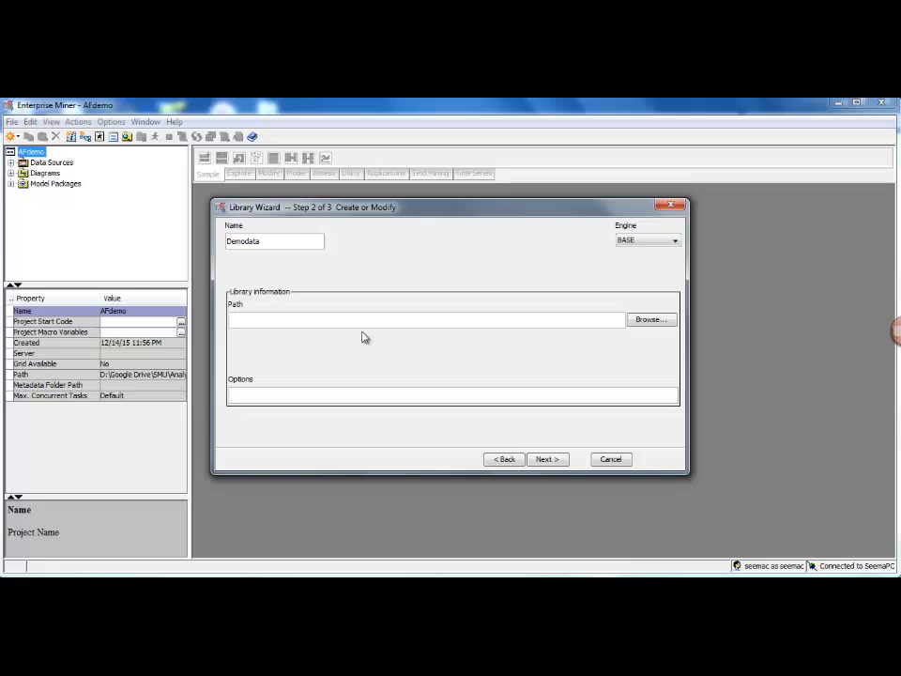
{"action": "left_click", "coordinate": [651, 319]}
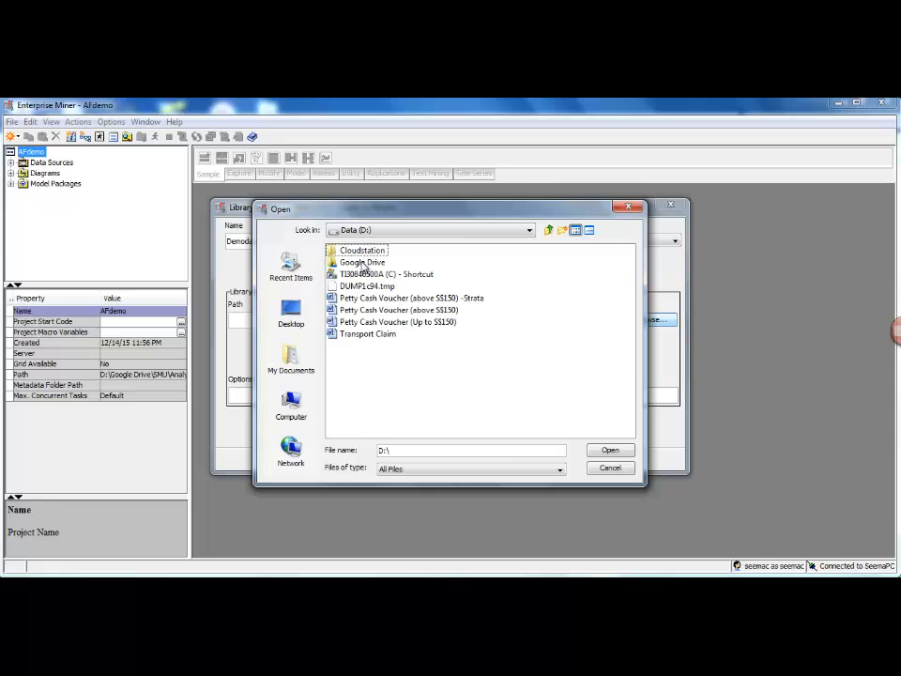
Point the Demodata library path to the EMdata folder inside EMProject on Google Drive.
{"action": "double_click", "coordinate": [362, 262]}
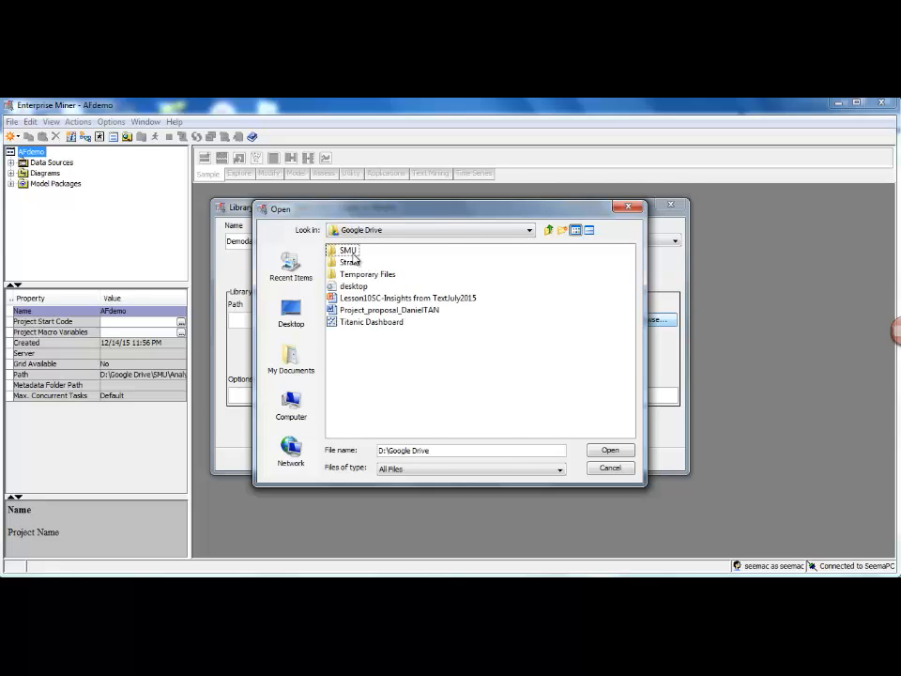
{"action": "double_click", "coordinate": [349, 249]}
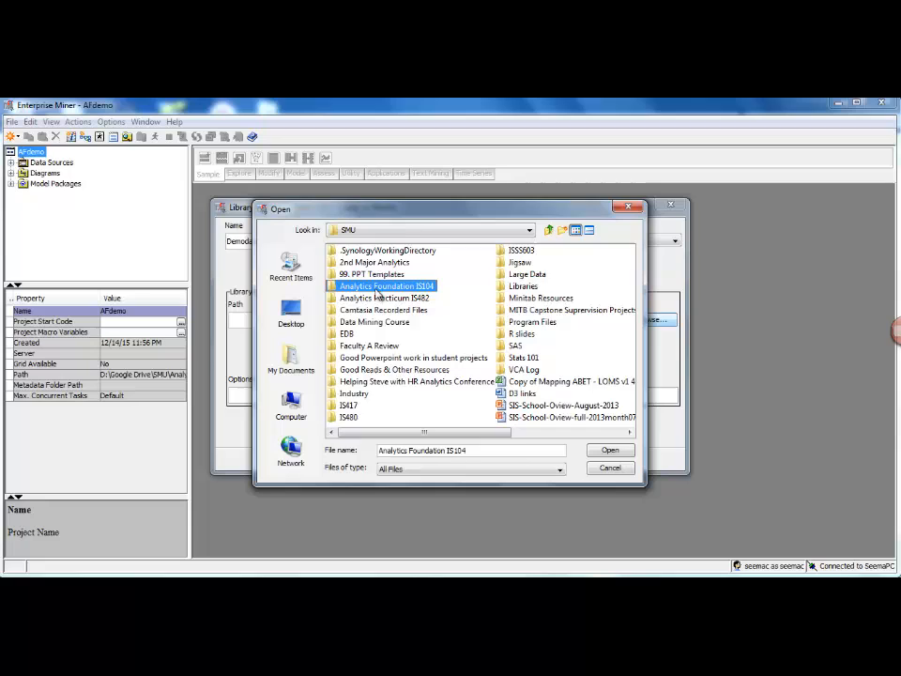
{"action": "double_click", "coordinate": [384, 285]}
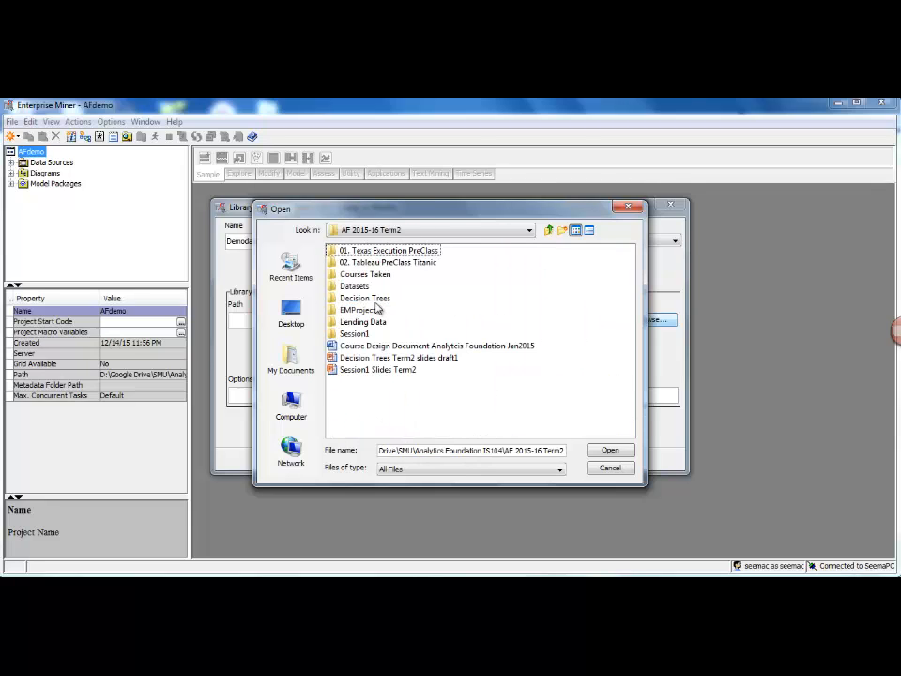
{"action": "double_click", "coordinate": [362, 310]}
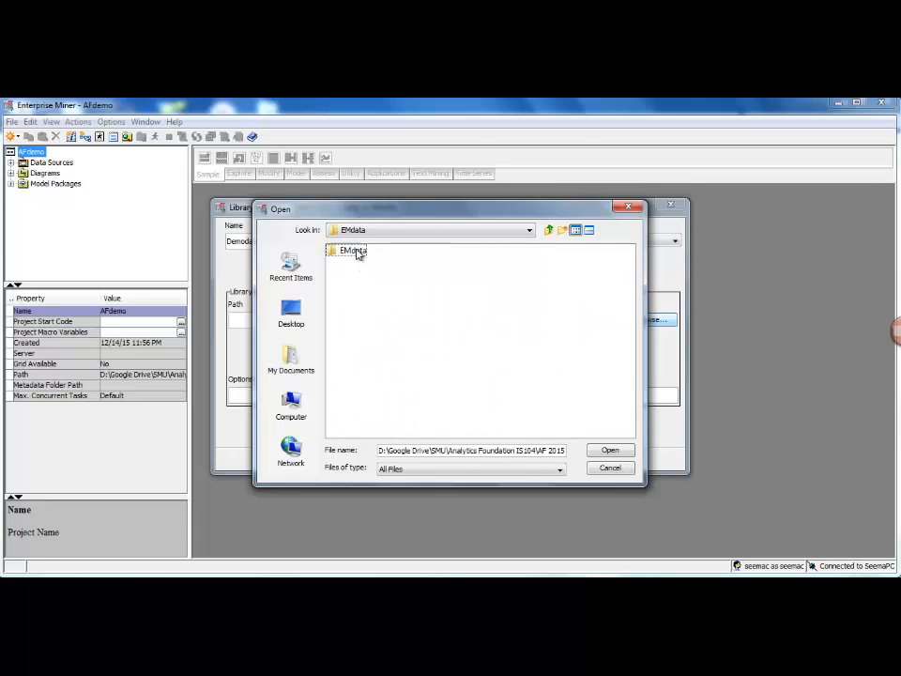
{"action": "double_click", "coordinate": [348, 251]}
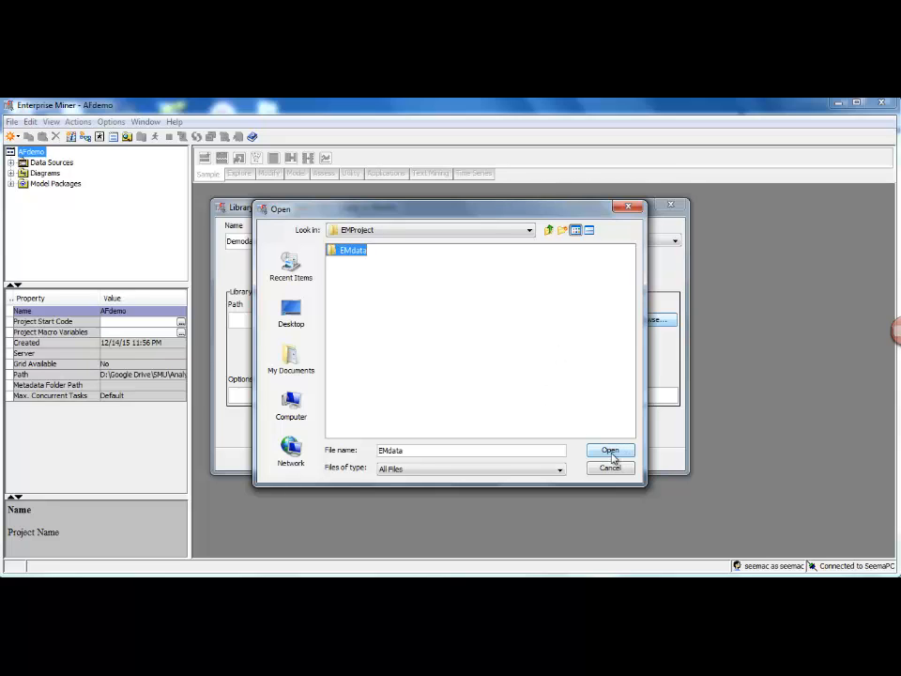
{"action": "left_click", "coordinate": [611, 451]}
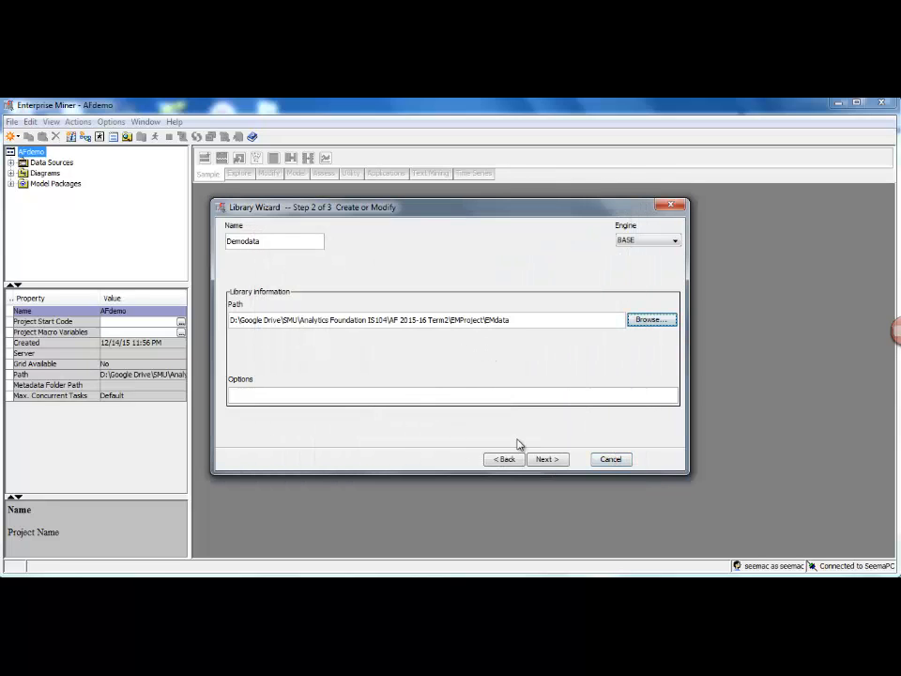
Confirm the Demodata library is created with the BASE engine and EMdata path.
{"action": "left_click", "coordinate": [548, 459]}
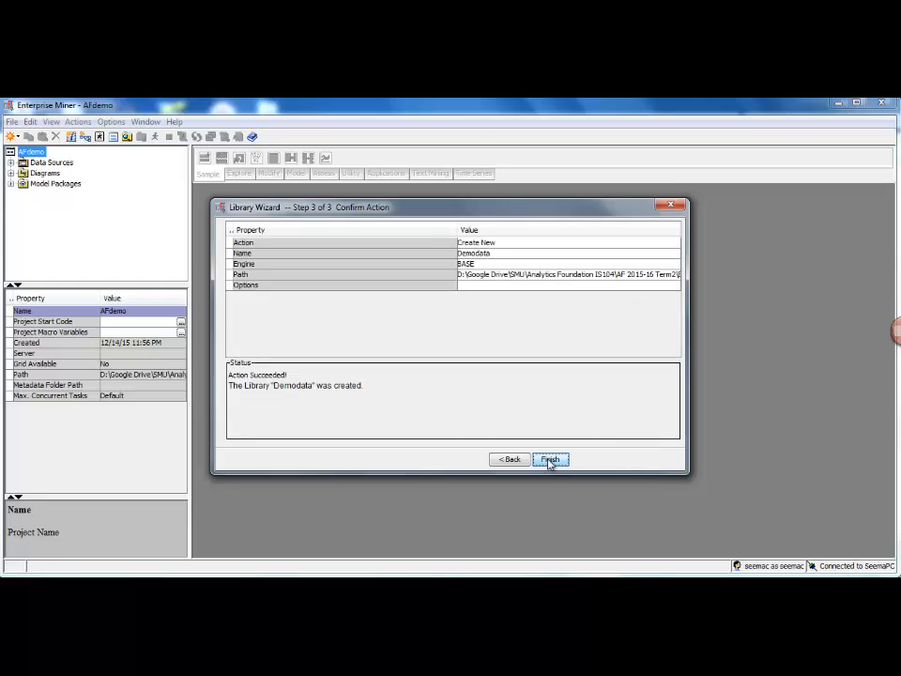
{"action": "mouse_move", "coordinate": [322, 406]}
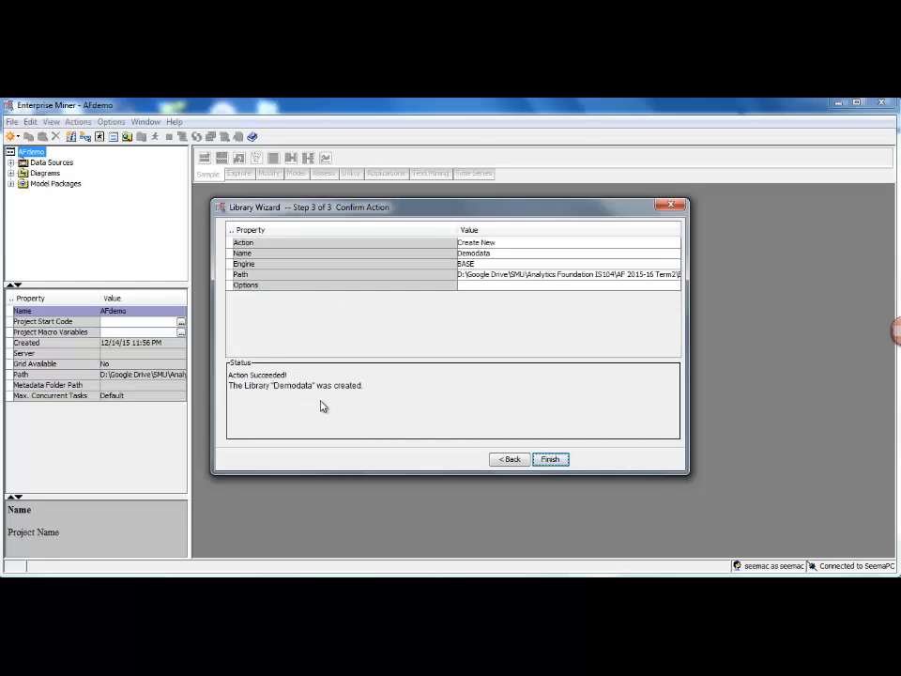
{"action": "mouse_move", "coordinate": [347, 389]}
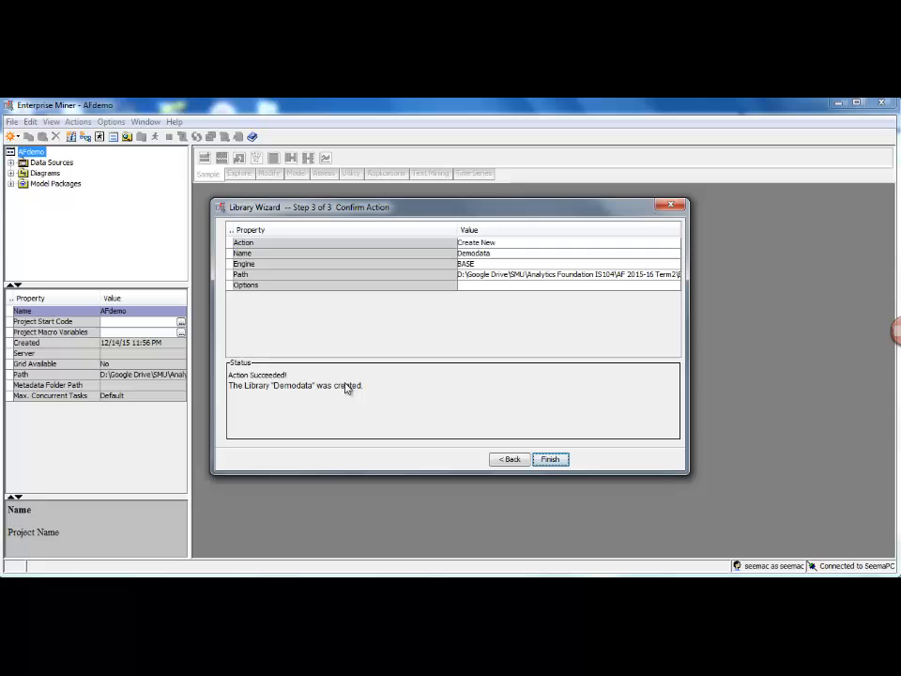
{"action": "mouse_move", "coordinate": [317, 392]}
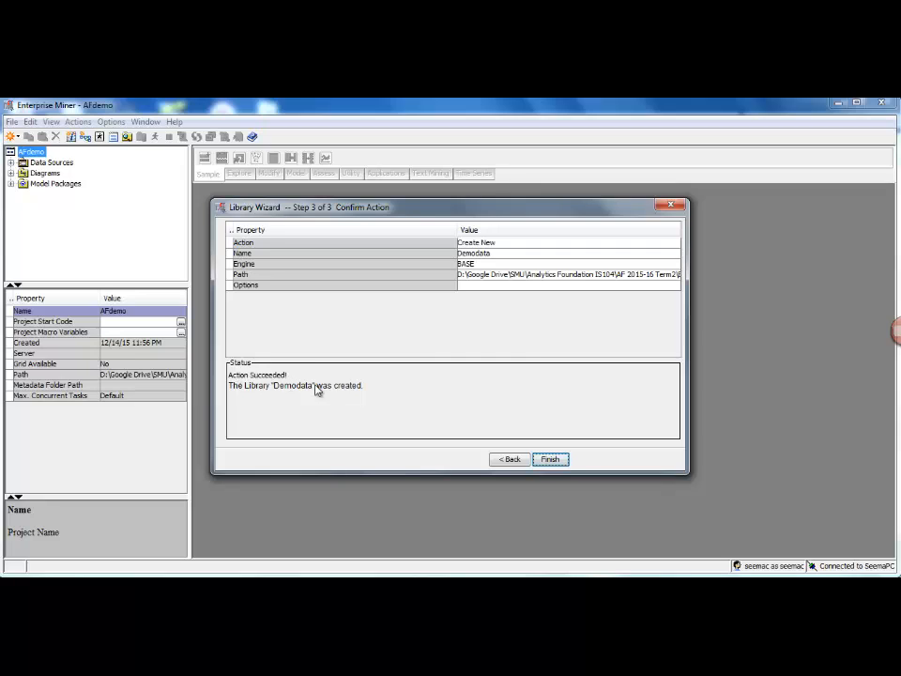
{"action": "mouse_move", "coordinate": [432, 410]}
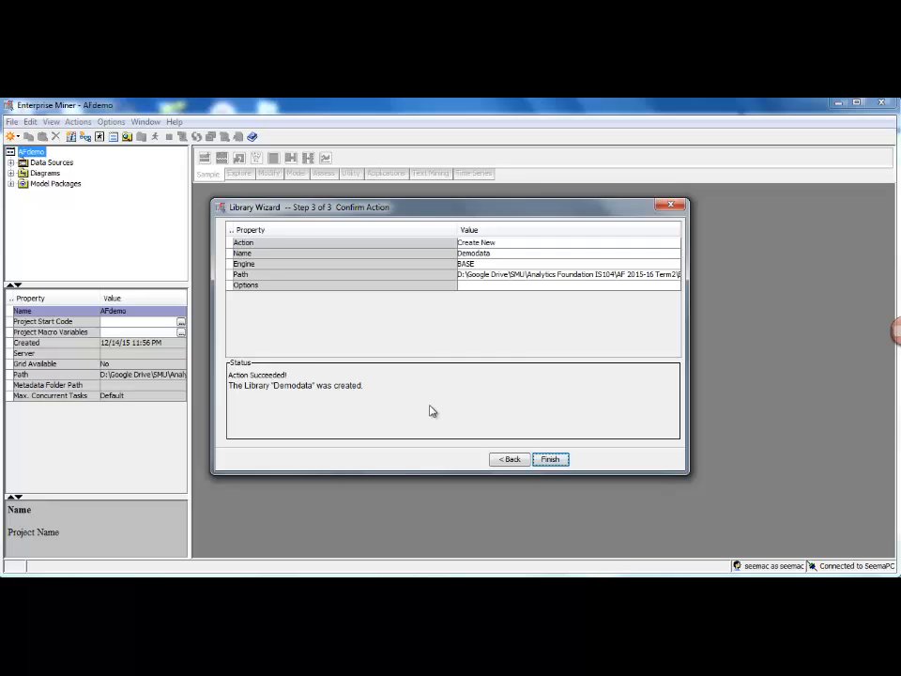
Close the Library Wizard and bring up the Data Sources context menu.
{"action": "left_click", "coordinate": [550, 459]}
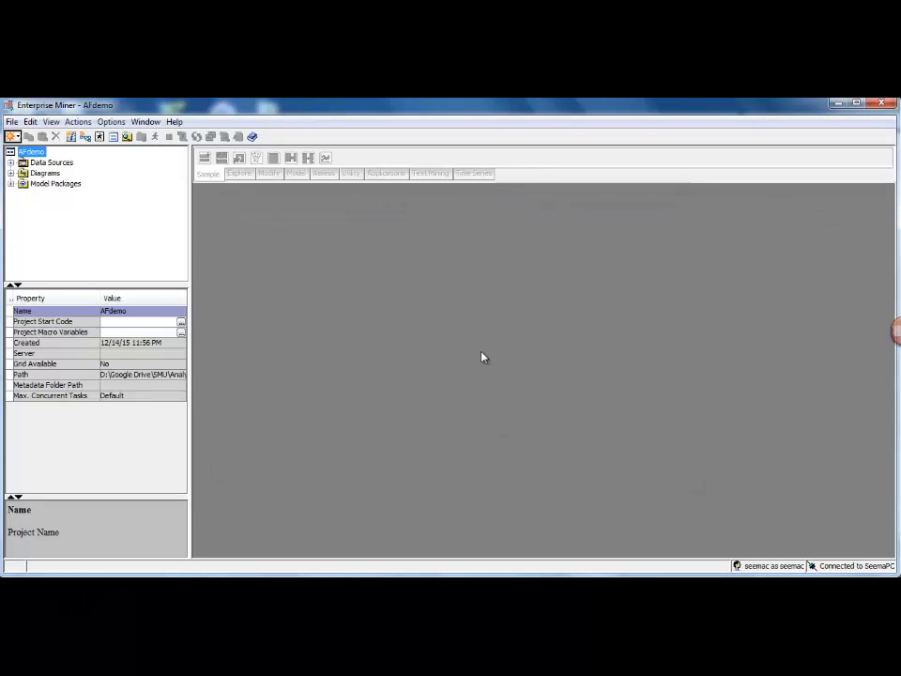
{"action": "mouse_move", "coordinate": [336, 274]}
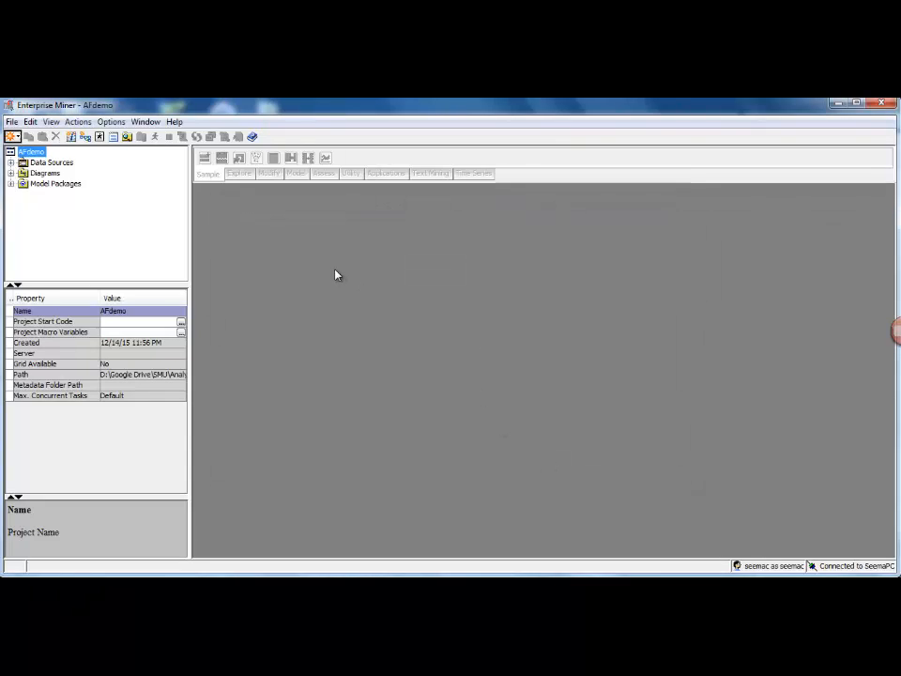
{"action": "mouse_move", "coordinate": [94, 206]}
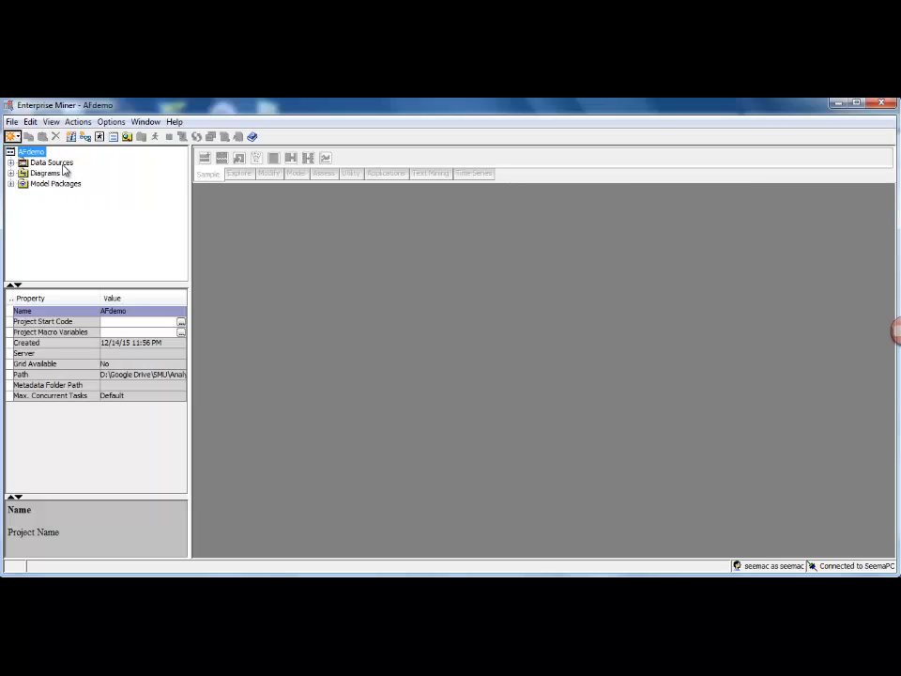
{"action": "left_click", "coordinate": [51, 162]}
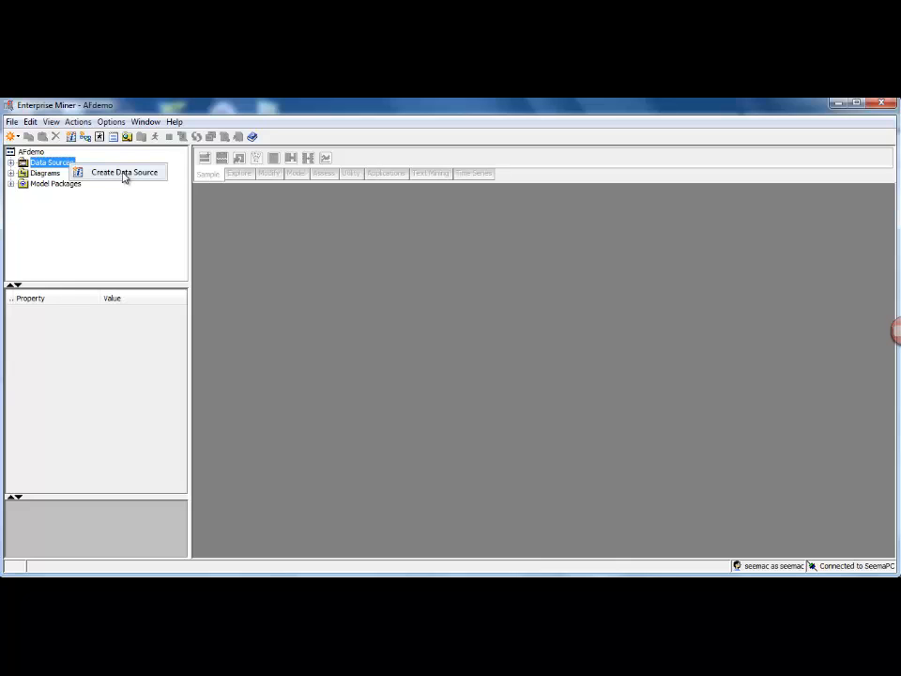
Create a data source with SAS Table as the metadata source.
{"action": "left_click", "coordinate": [122, 171]}
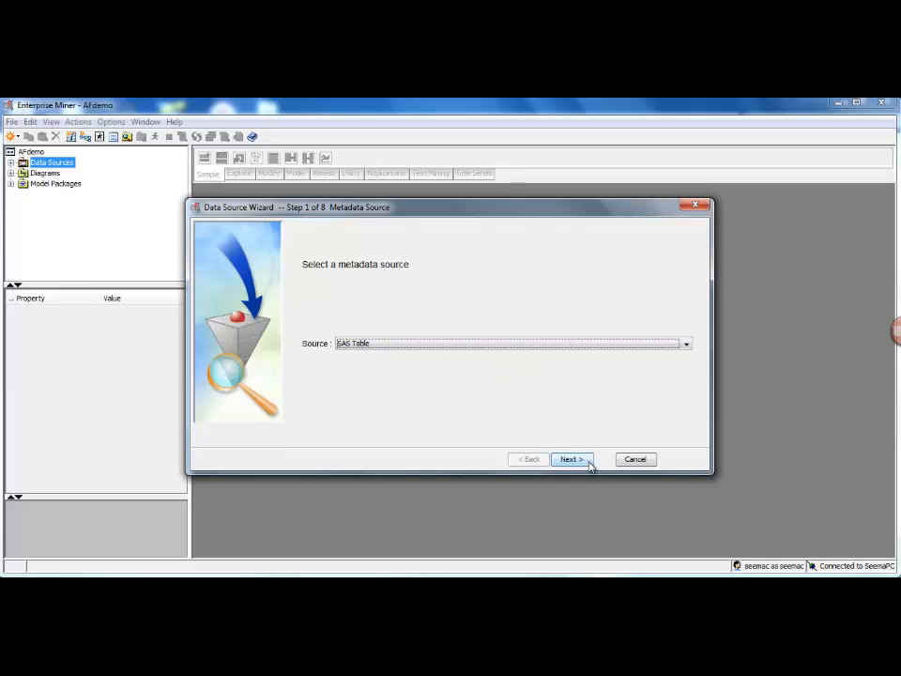
{"action": "left_click", "coordinate": [570, 459]}
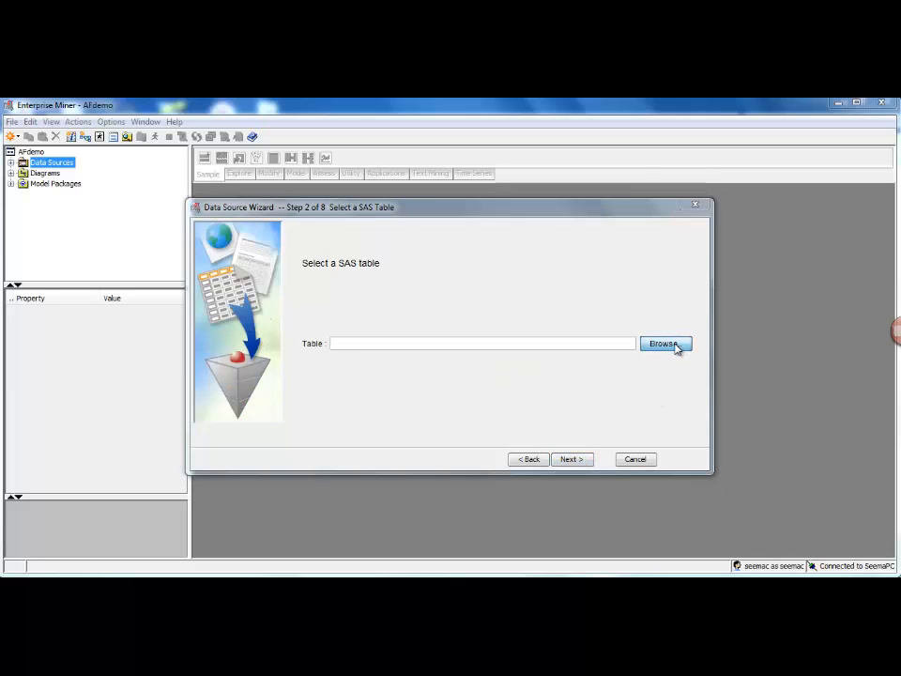
Select Adultdemodata from the Demodata library, filling the table as DEMODATA.ADULTDEMODATA.
{"action": "left_click", "coordinate": [665, 342]}
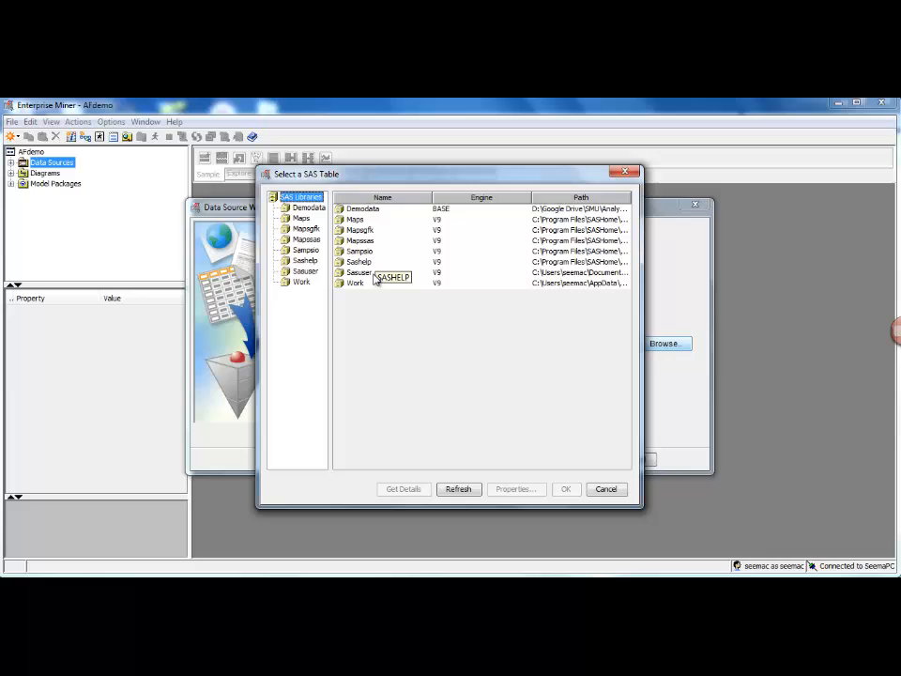
{"action": "mouse_move", "coordinate": [355, 283]}
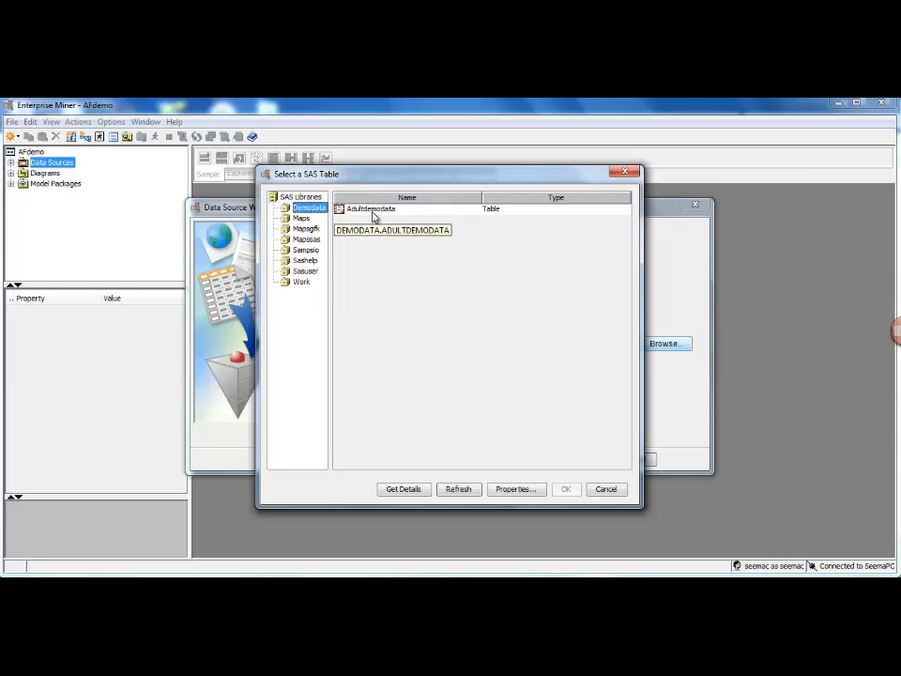
{"action": "left_click", "coordinate": [385, 208]}
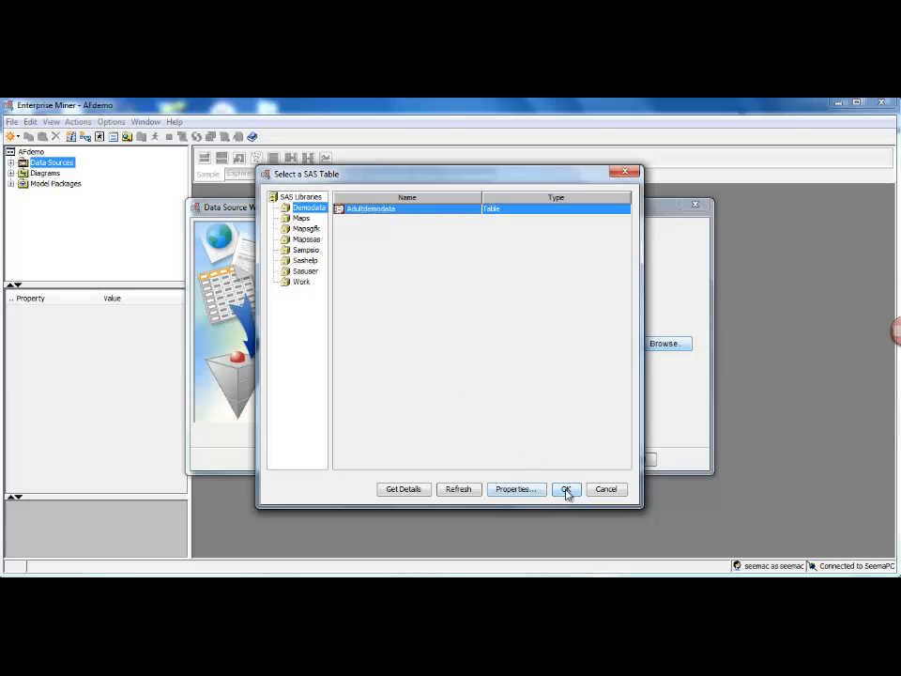
{"action": "left_click", "coordinate": [566, 489]}
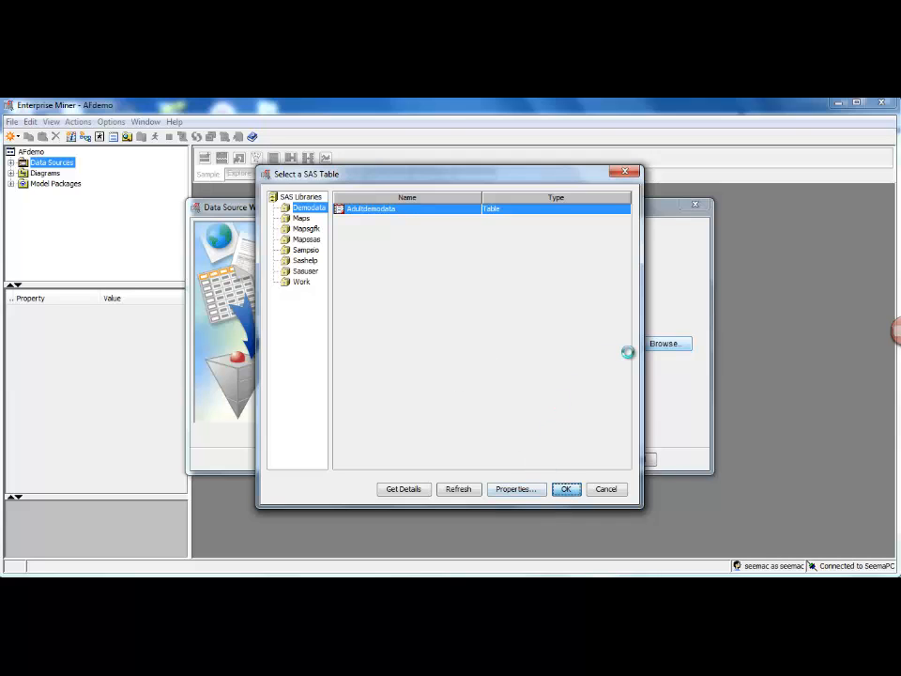
{"action": "left_click", "coordinate": [566, 489]}
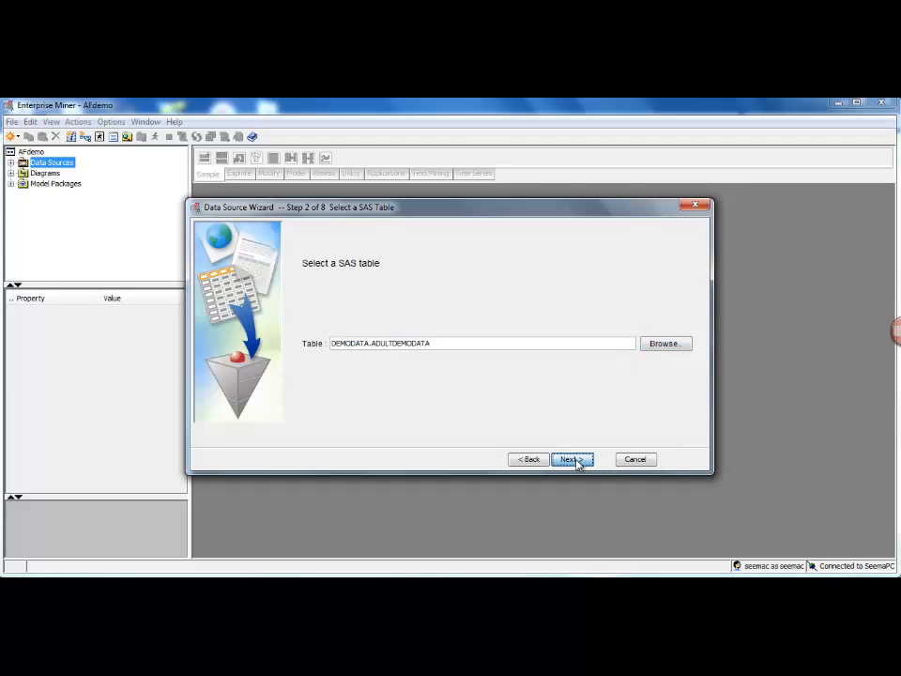
Move past table information, choose the Advanced metadata advisor, and generate column metadata.
{"action": "left_click", "coordinate": [570, 459]}
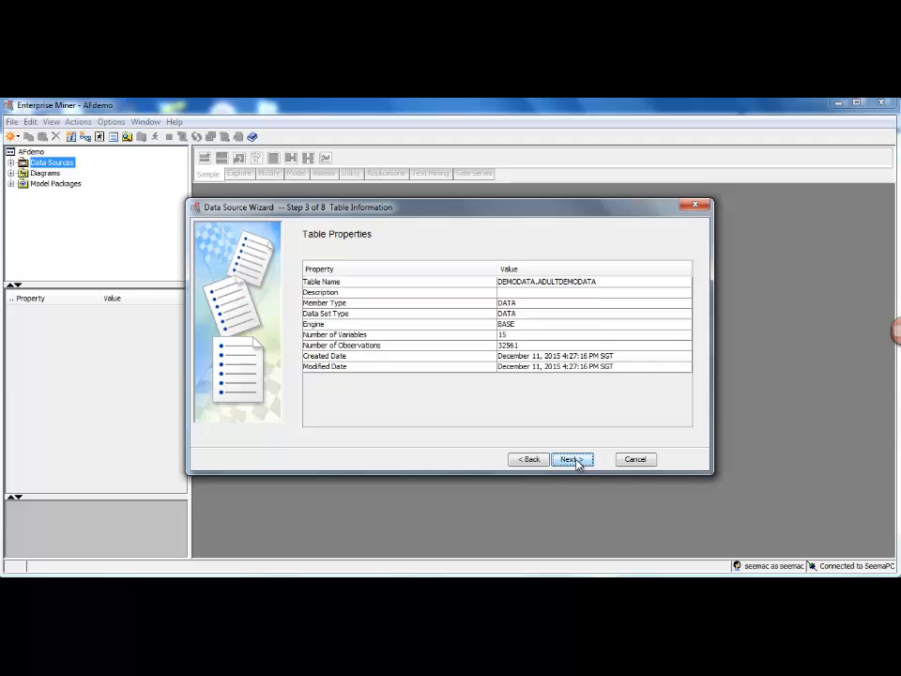
{"action": "left_click", "coordinate": [572, 459]}
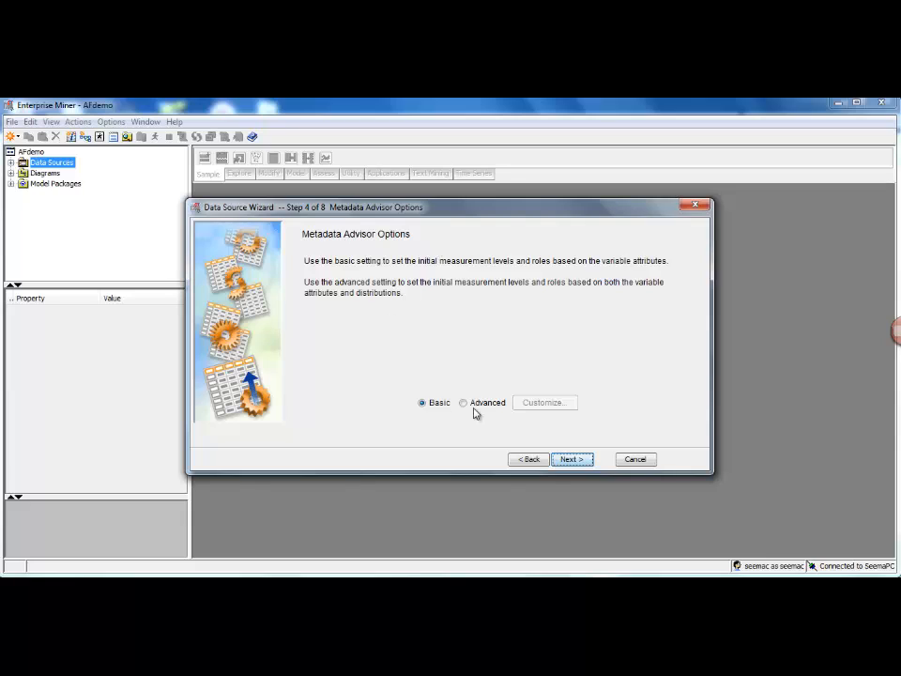
{"action": "left_click", "coordinate": [463, 402]}
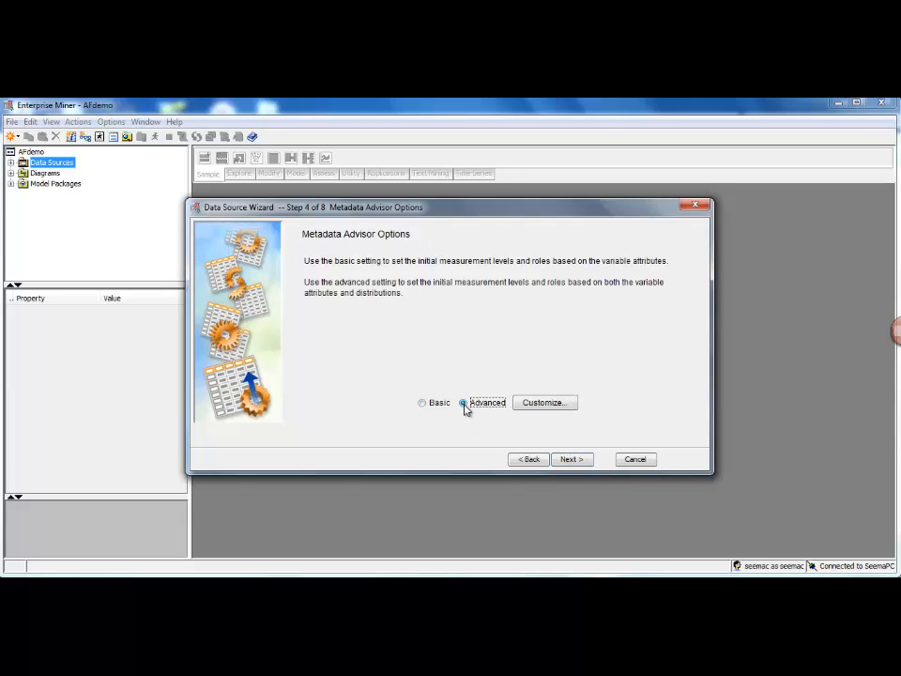
{"action": "mouse_move", "coordinate": [461, 410]}
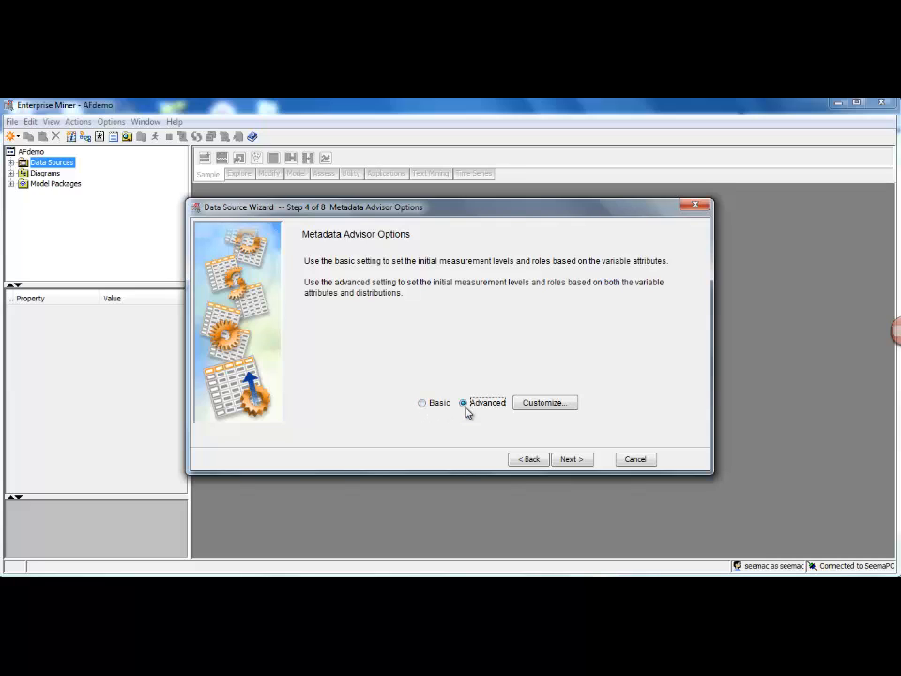
{"action": "left_click", "coordinate": [568, 459]}
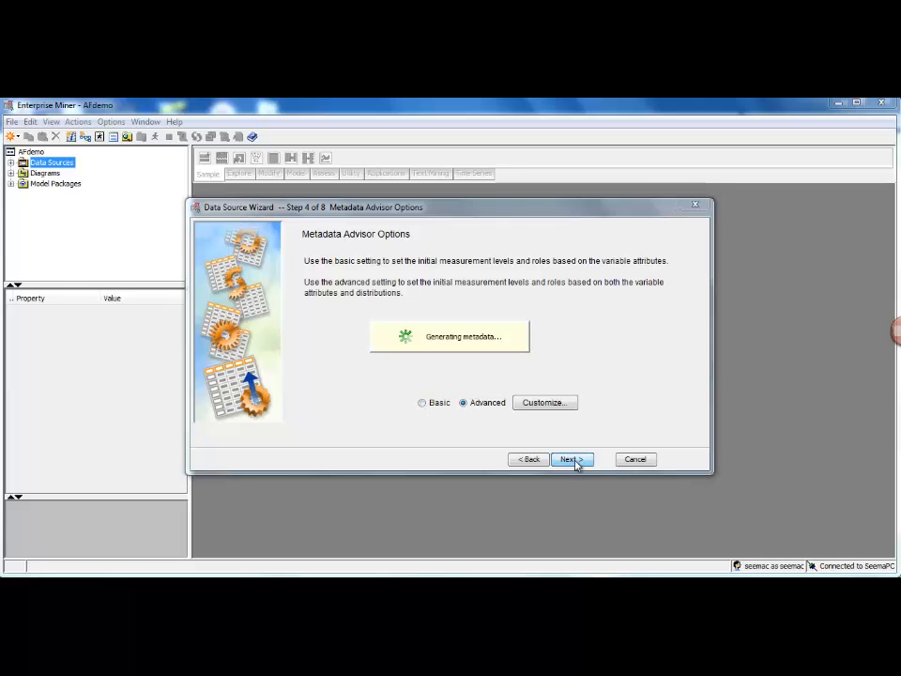
In Column Metadata, give the salary column the Target role and continue.
{"action": "left_click", "coordinate": [571, 459]}
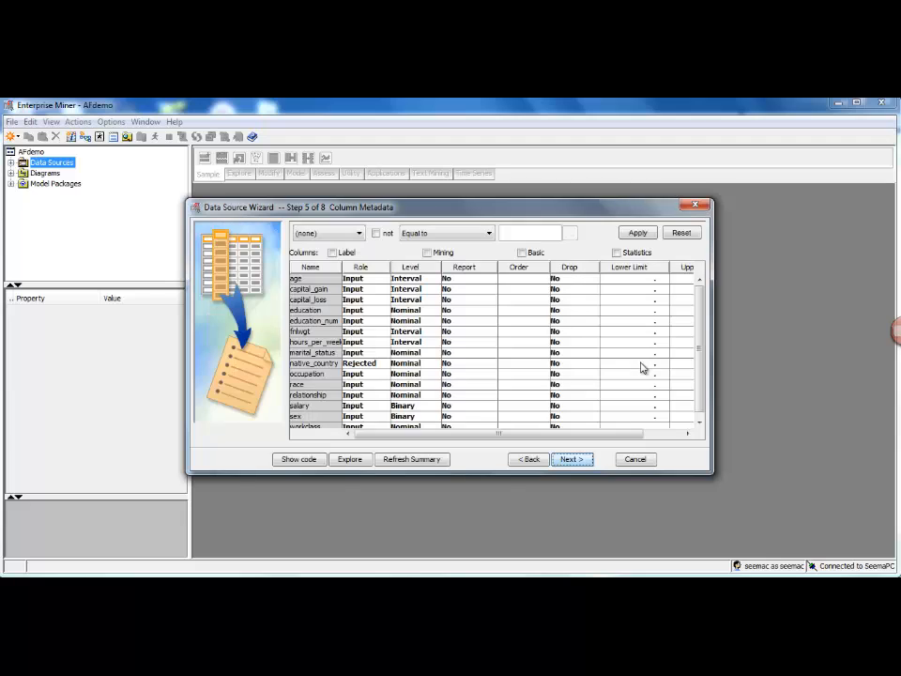
{"action": "mouse_move", "coordinate": [330, 288]}
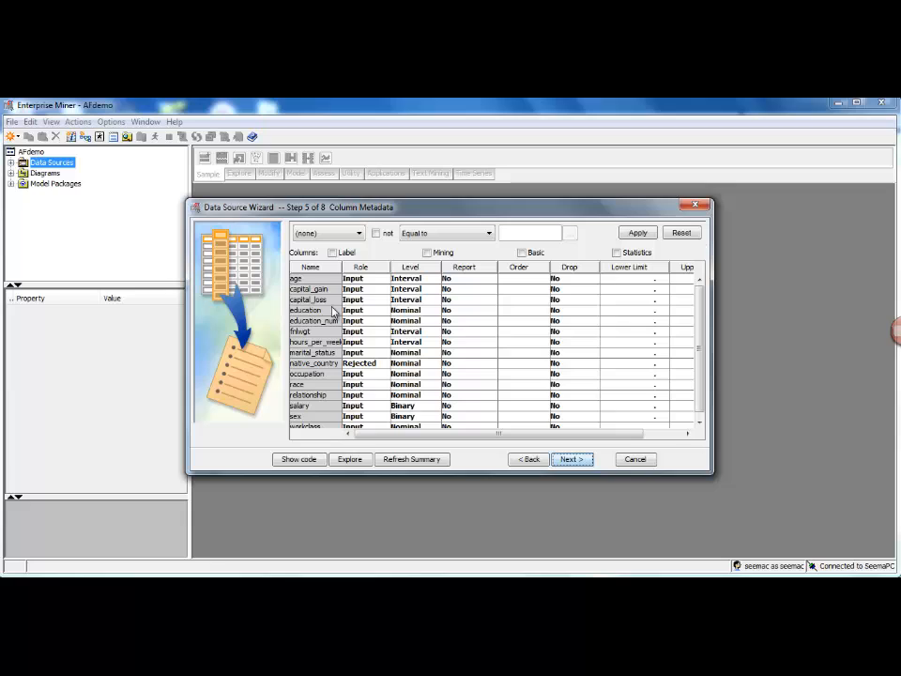
{"action": "scroll", "scroll_direction": "down", "scroll_amount": 3}
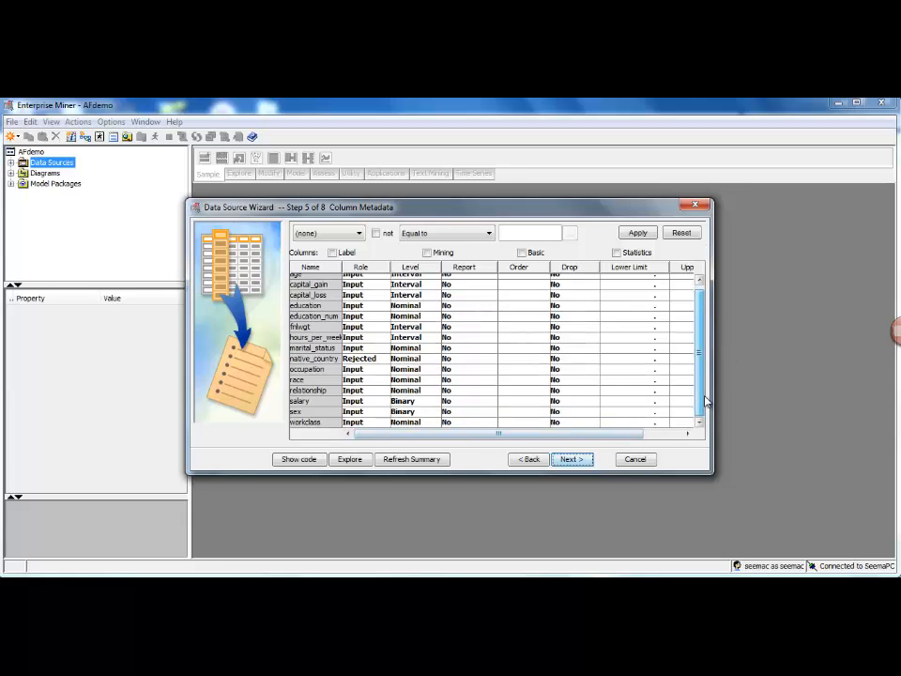
{"action": "scroll", "scroll_direction": "up", "scroll_amount": 3}
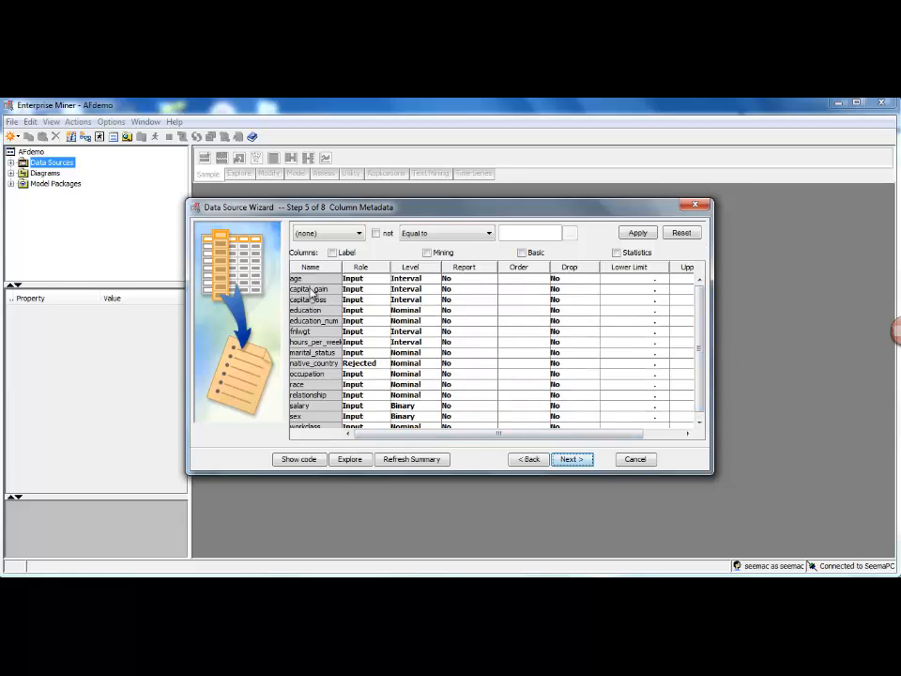
{"action": "mouse_move", "coordinate": [377, 377]}
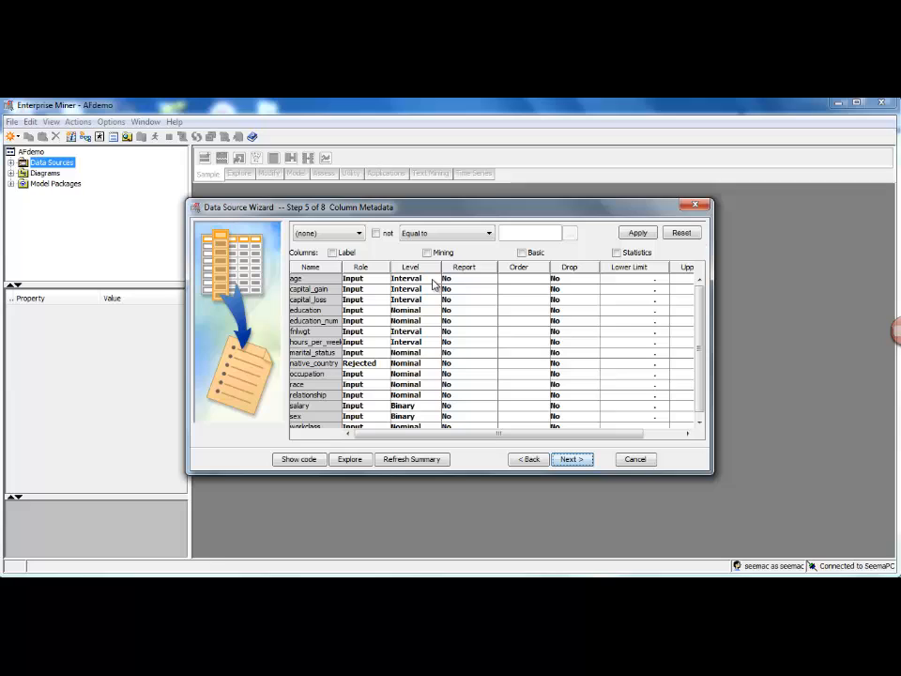
{"action": "mouse_move", "coordinate": [428, 313]}
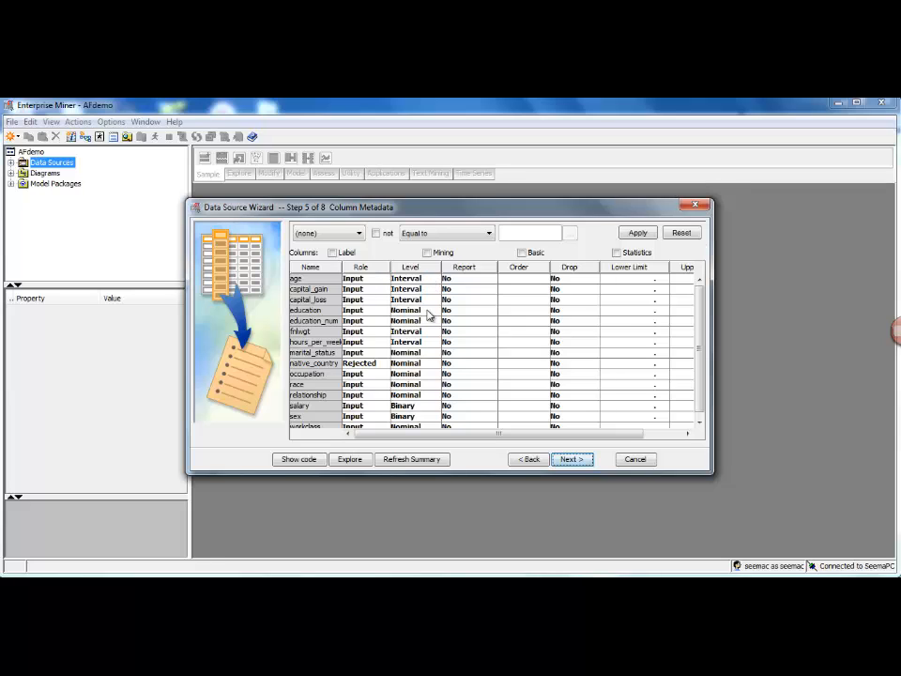
{"action": "mouse_move", "coordinate": [428, 322]}
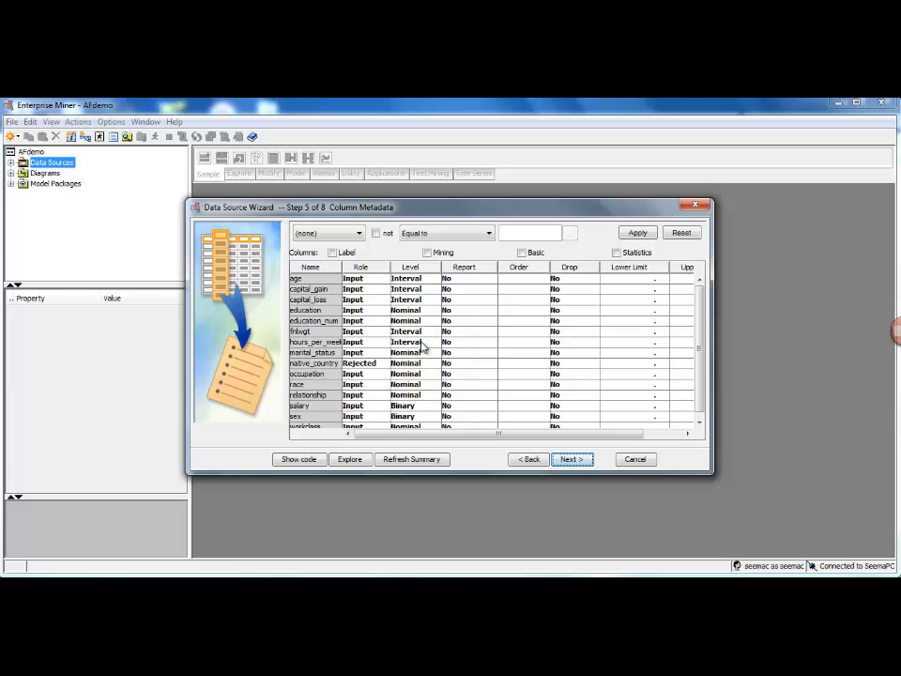
{"action": "scroll", "scroll_direction": "down", "scroll_amount": 3}
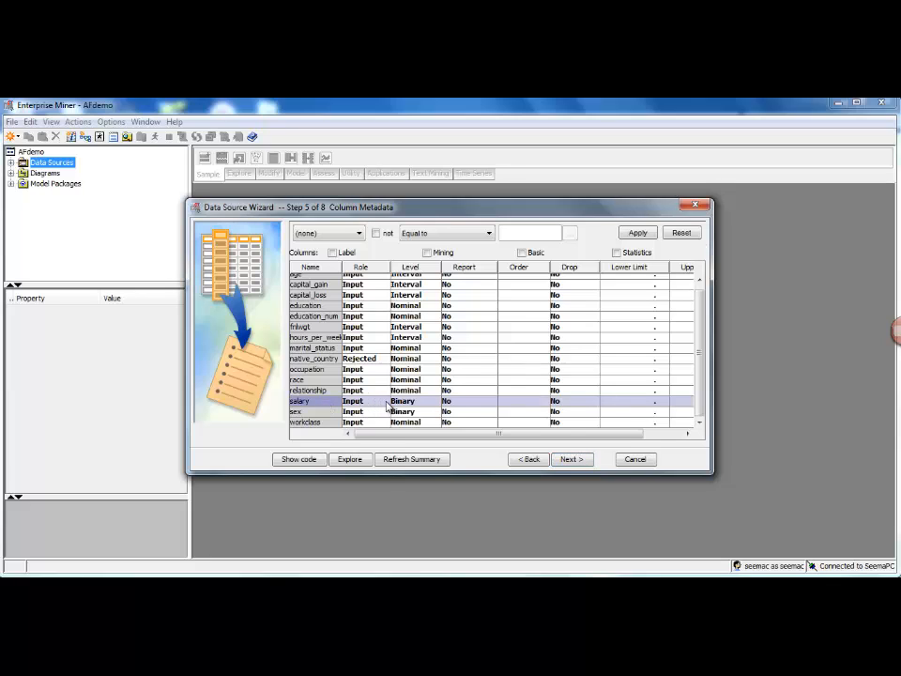
{"action": "left_click", "coordinate": [381, 400]}
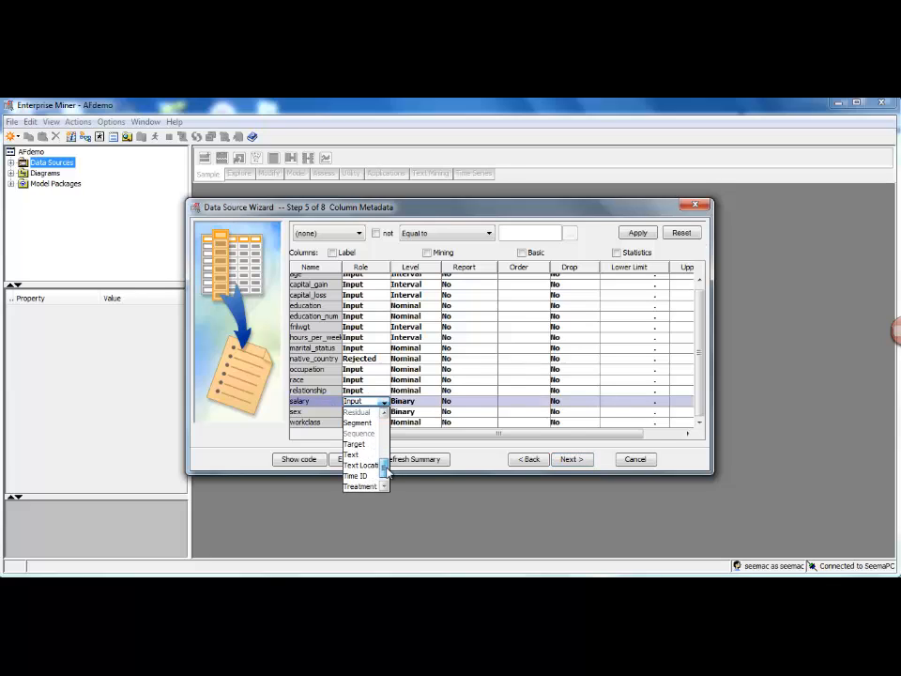
{"action": "left_click", "coordinate": [355, 444]}
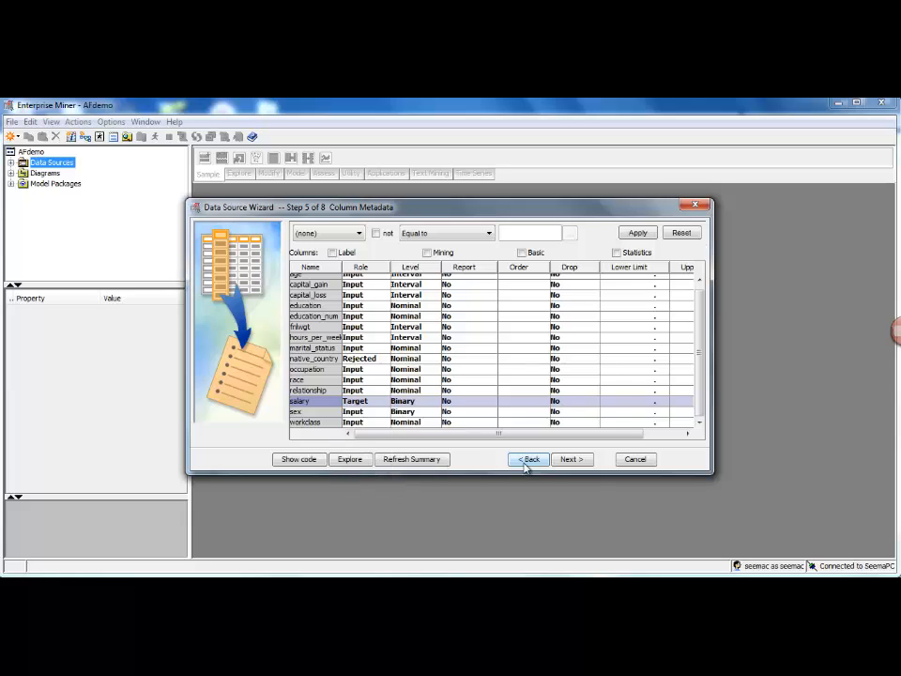
{"action": "left_click", "coordinate": [571, 459]}
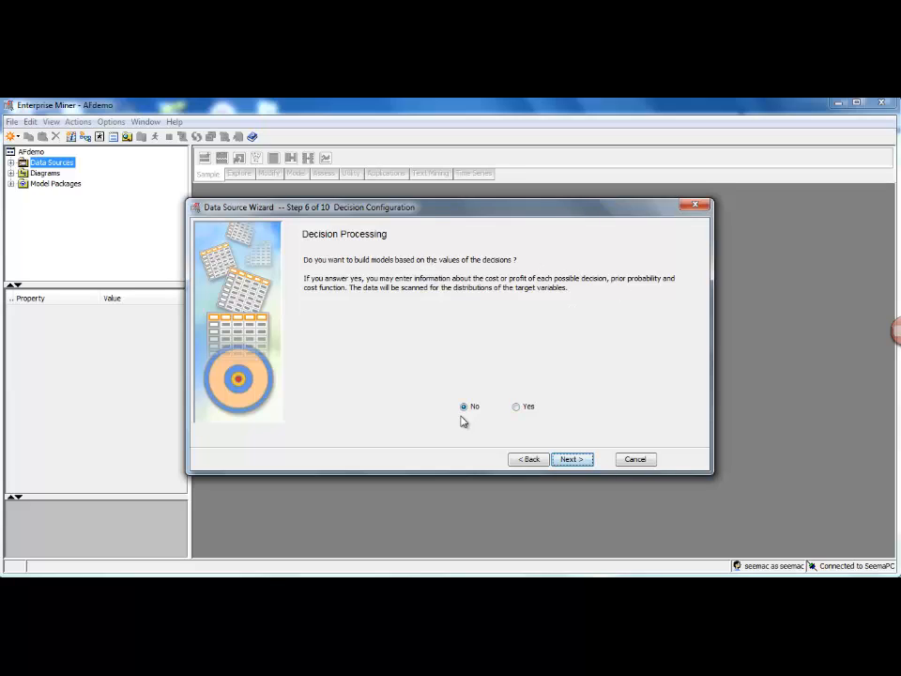
Keep decision processing and sampling at No, name ADULTDEMODATA with Raw role, and finish.
{"action": "left_click", "coordinate": [571, 459]}
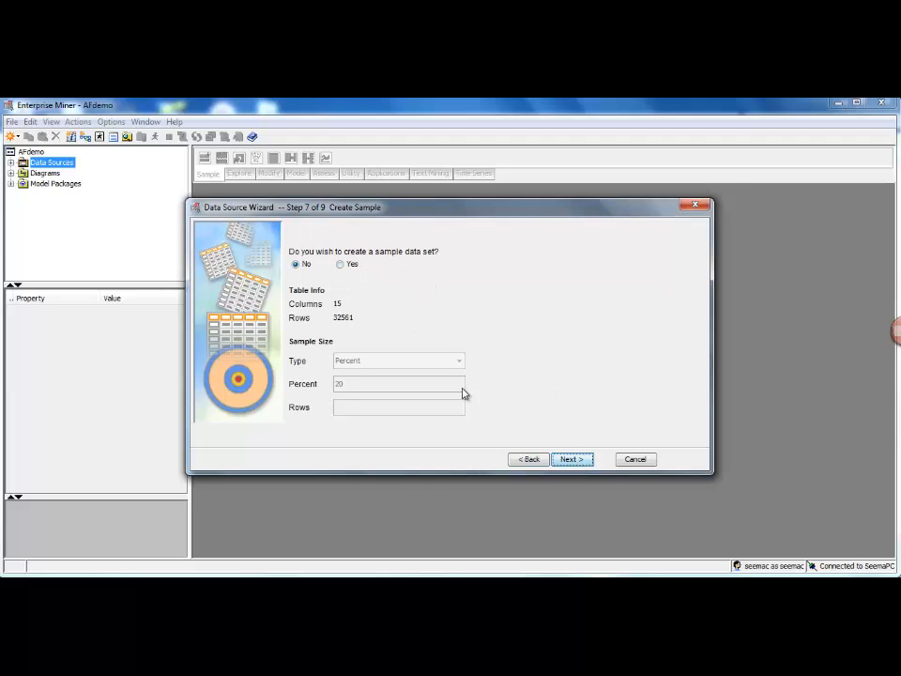
{"action": "left_click", "coordinate": [572, 459]}
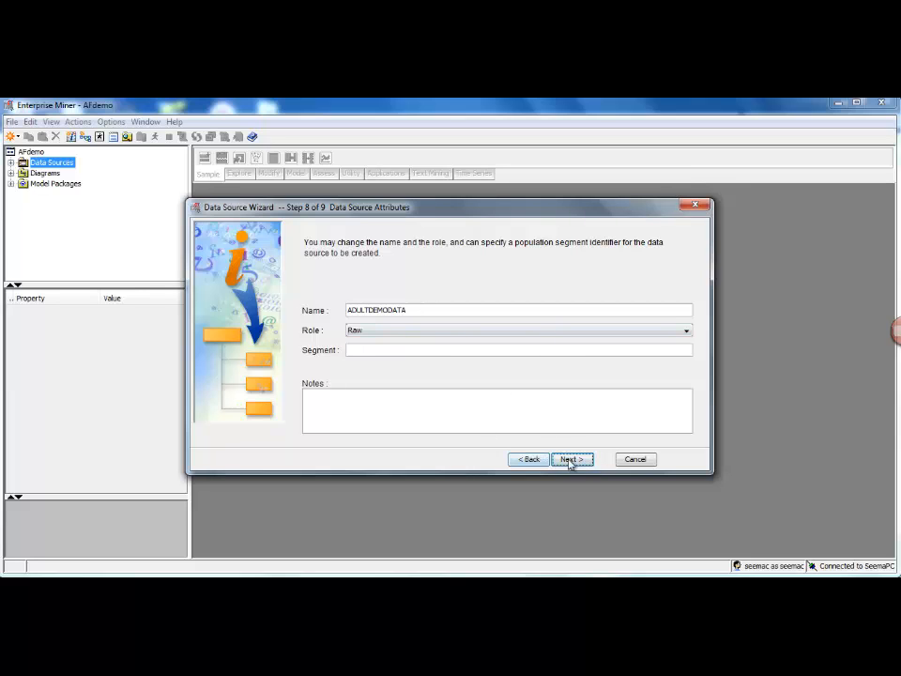
{"action": "left_click", "coordinate": [572, 459]}
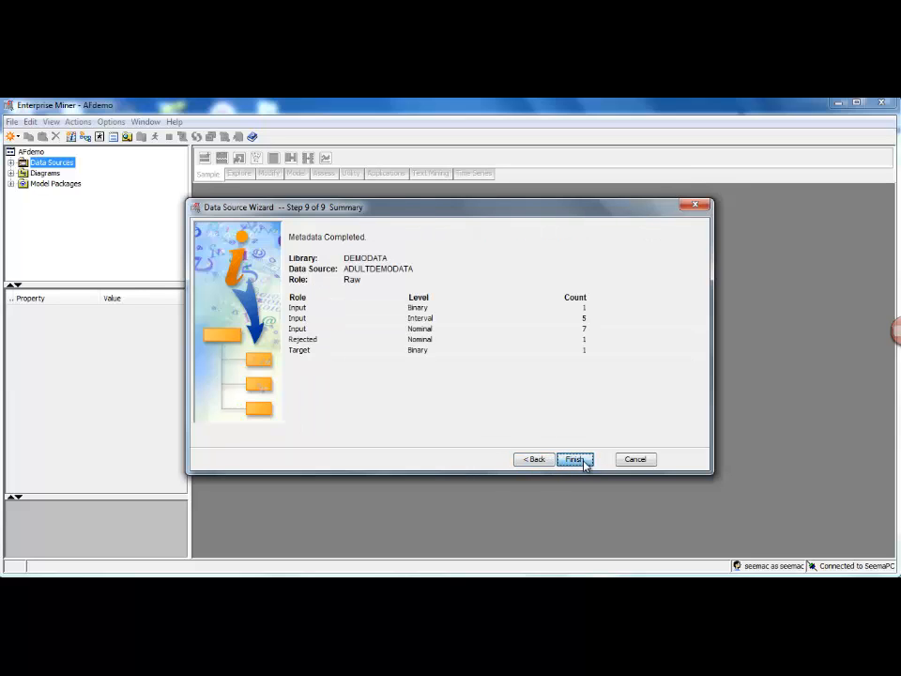
{"action": "left_click", "coordinate": [574, 459]}
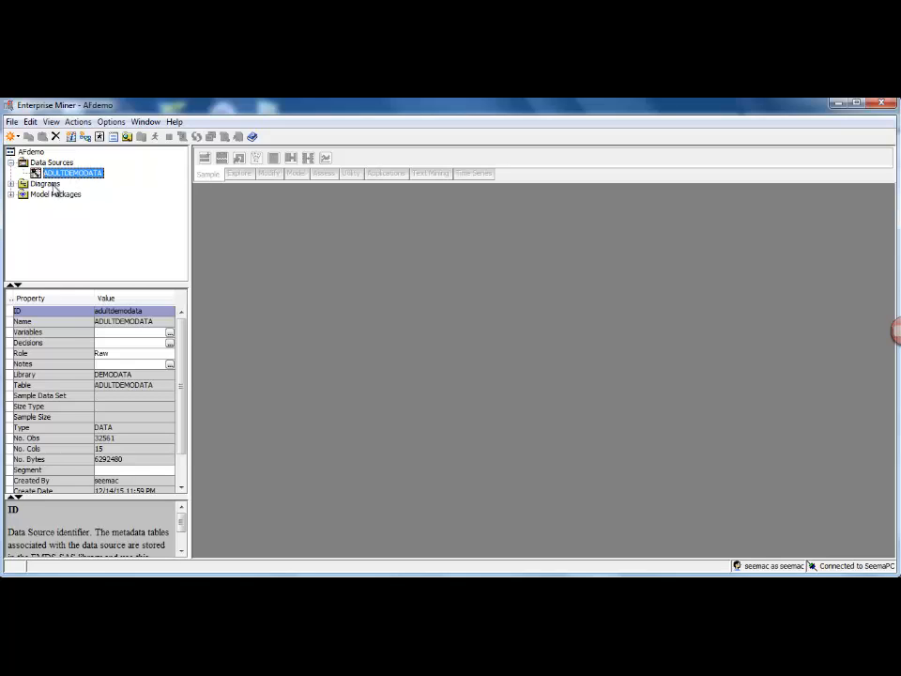
Create a diagram from the Diagrams context menu and name it 'Adultdemodata'.
{"action": "right_click", "coordinate": [45, 184]}
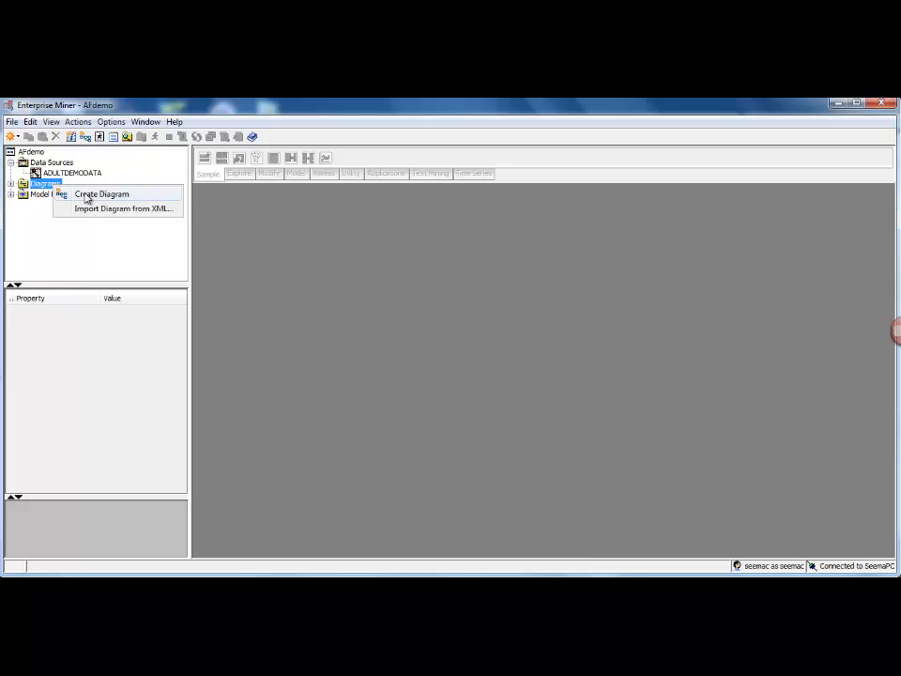
{"action": "left_click", "coordinate": [101, 194]}
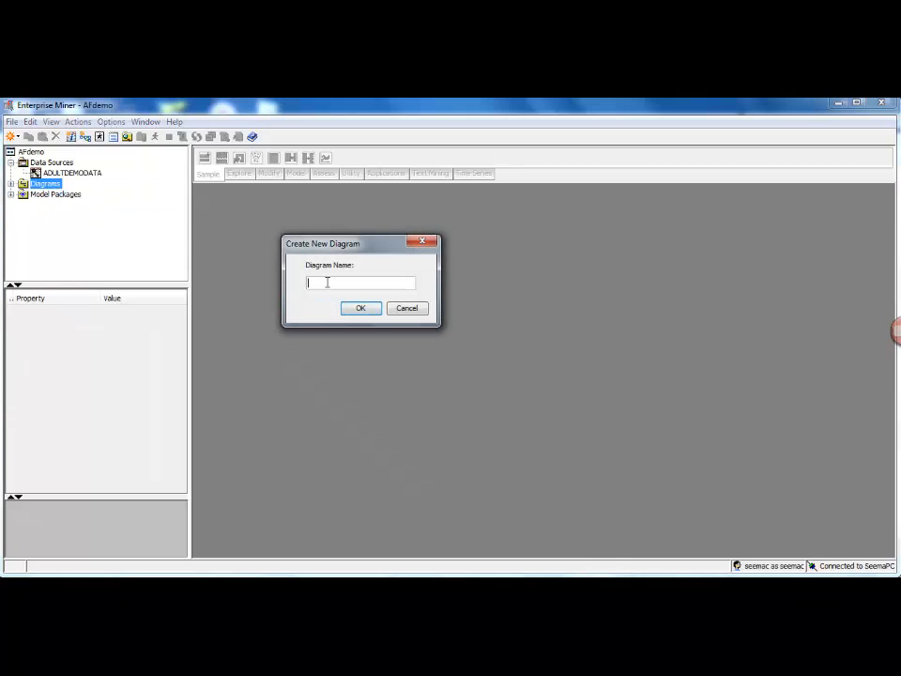
{"action": "type", "text": "AFdemo"}
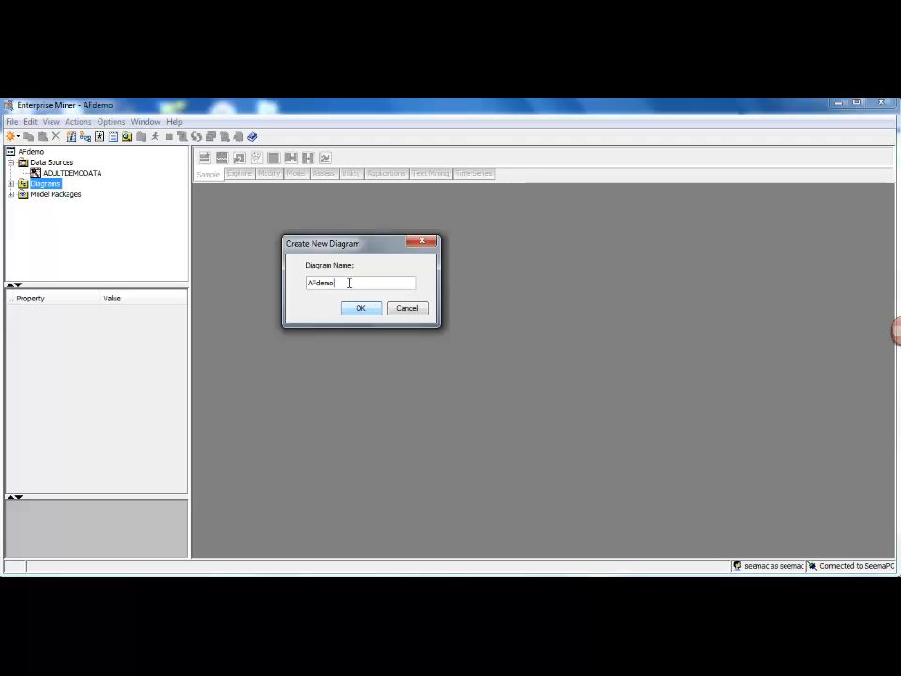
{"action": "type", "text": "Ad"}
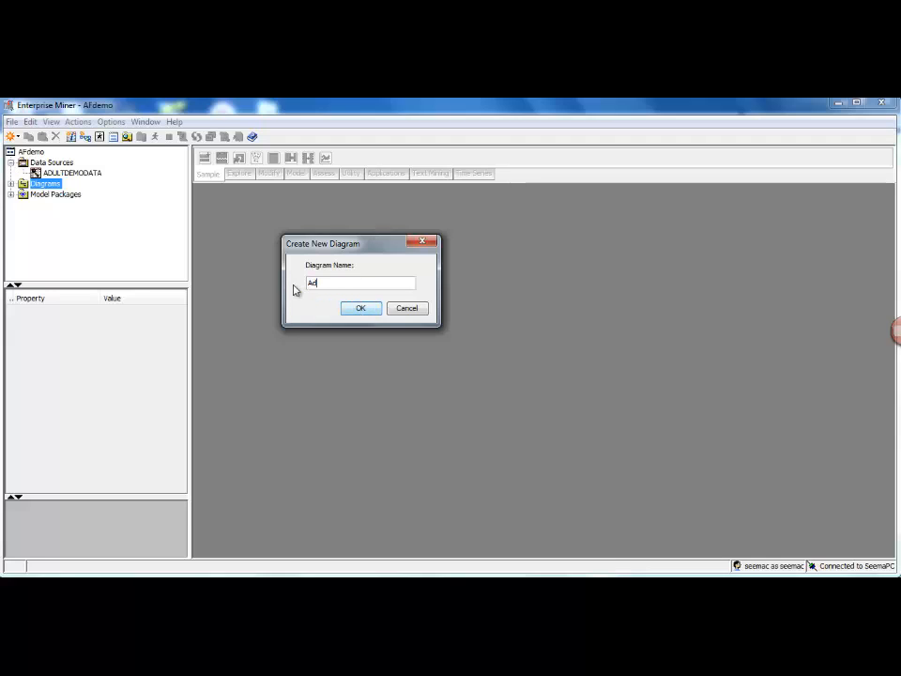
{"action": "type", "text": "ultdemodata"}
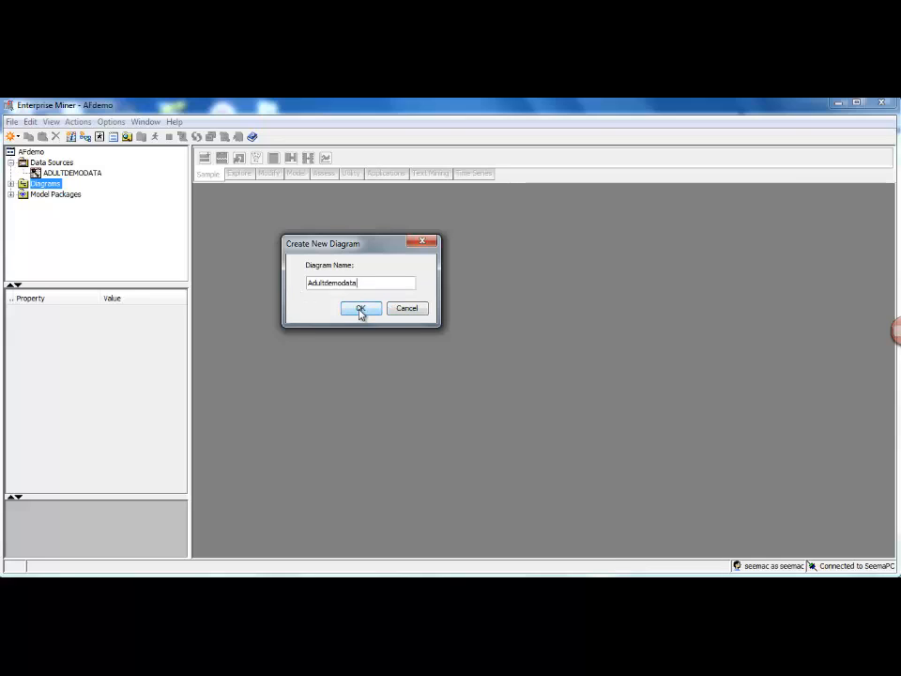
{"action": "left_click", "coordinate": [361, 308]}
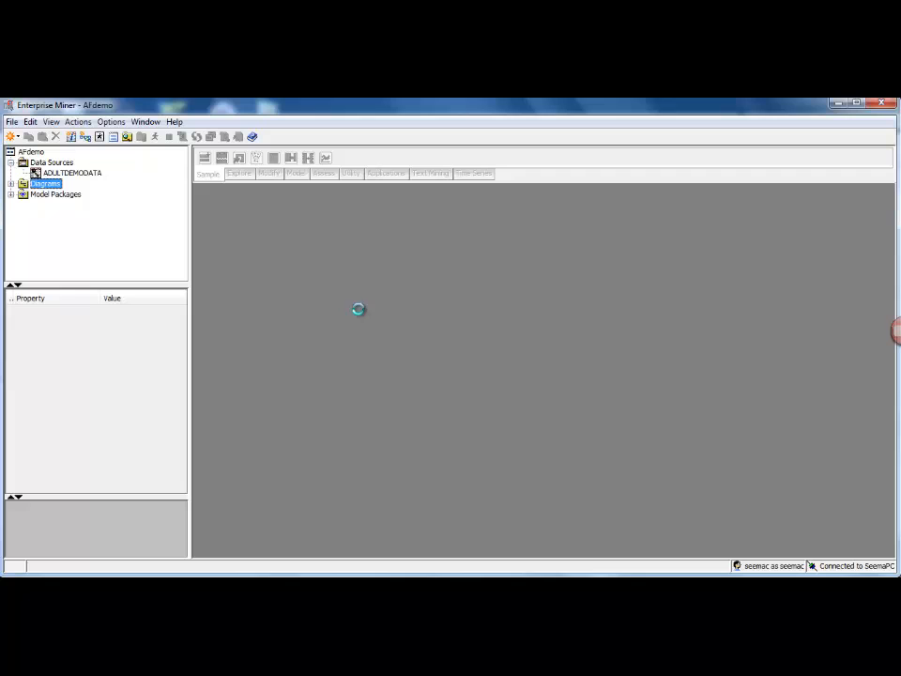
Expand Diagrams to show Adultdemodata, then browse the Time Series, Sample and Model node tabs.
{"action": "double_click", "coordinate": [46, 183]}
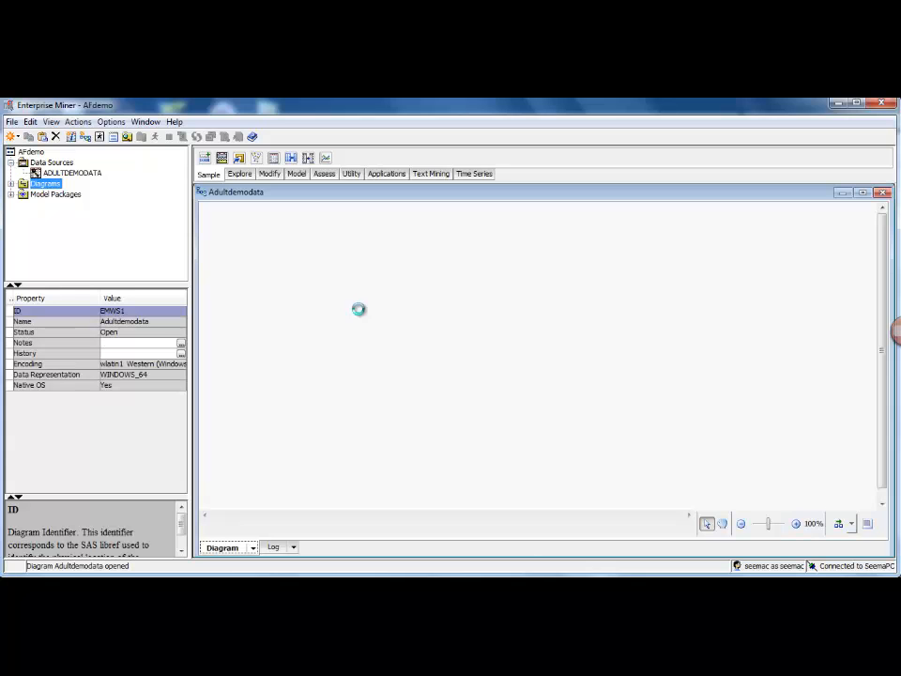
{"action": "left_click", "coordinate": [66, 193]}
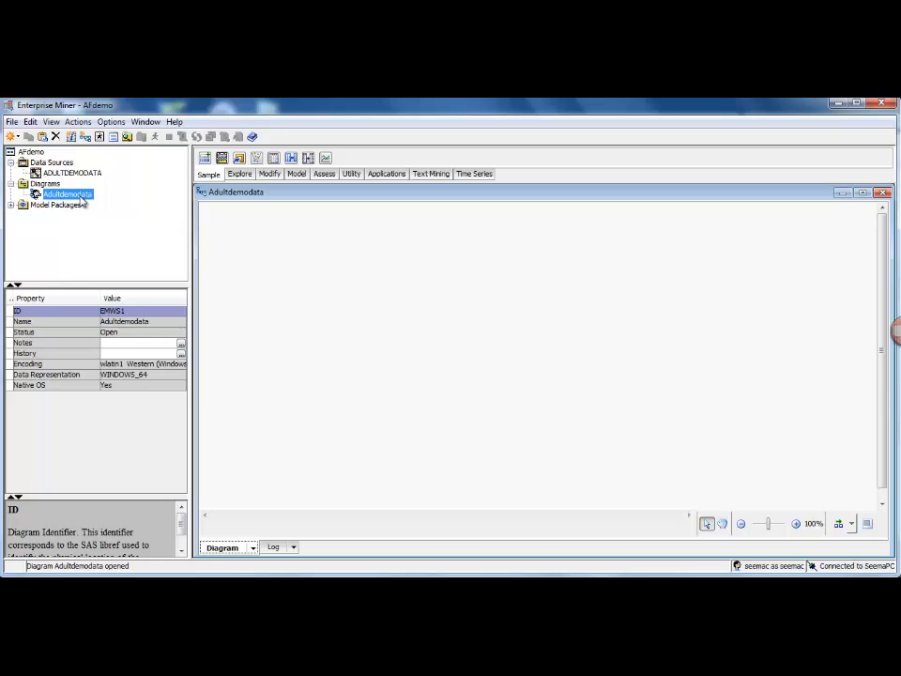
{"action": "mouse_move", "coordinate": [688, 311]}
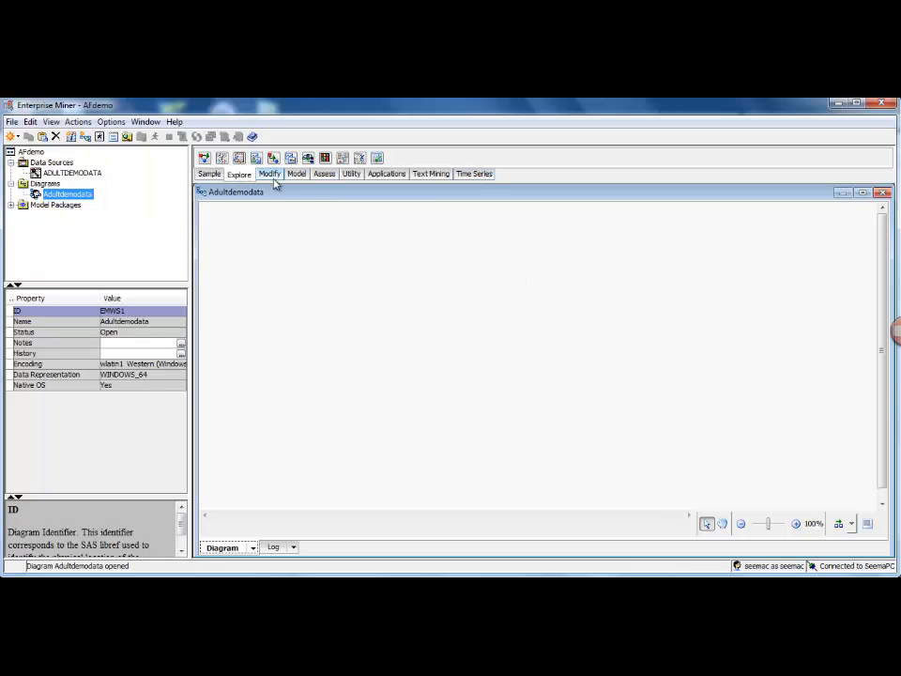
{"action": "left_click", "coordinate": [324, 173]}
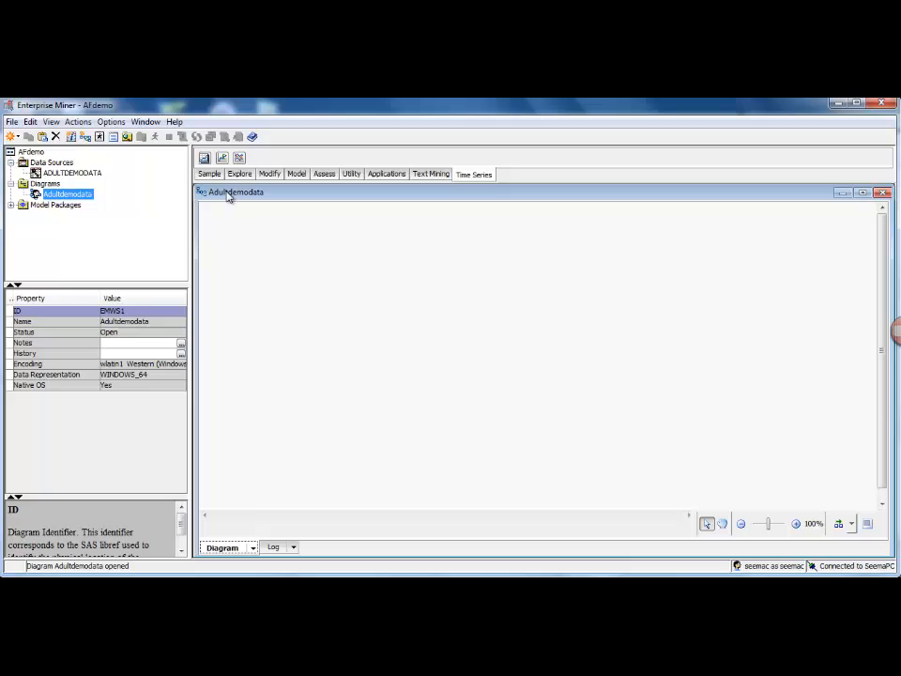
{"action": "left_click", "coordinate": [208, 174]}
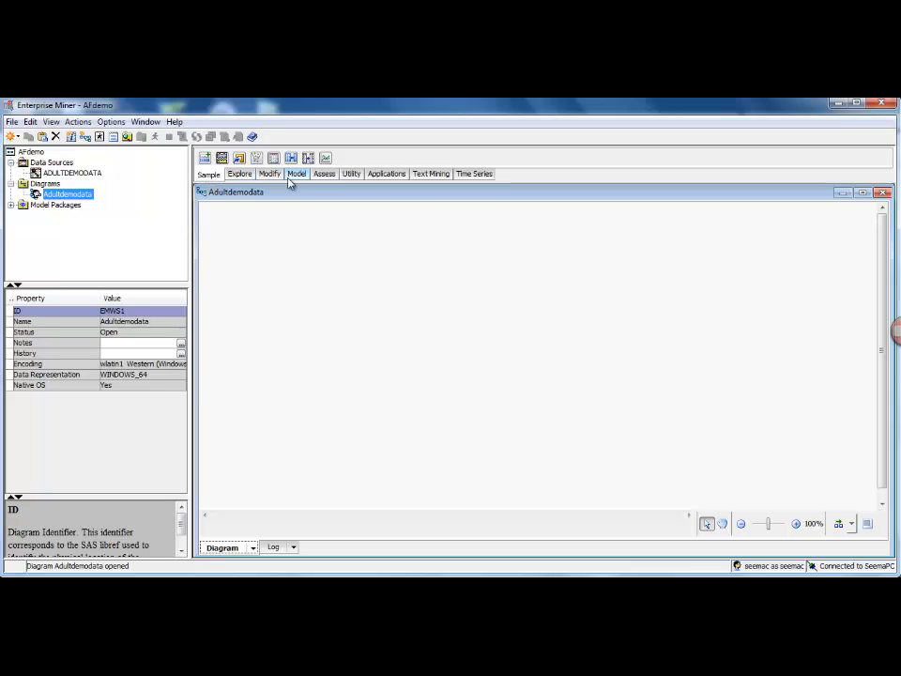
{"action": "left_click", "coordinate": [296, 174]}
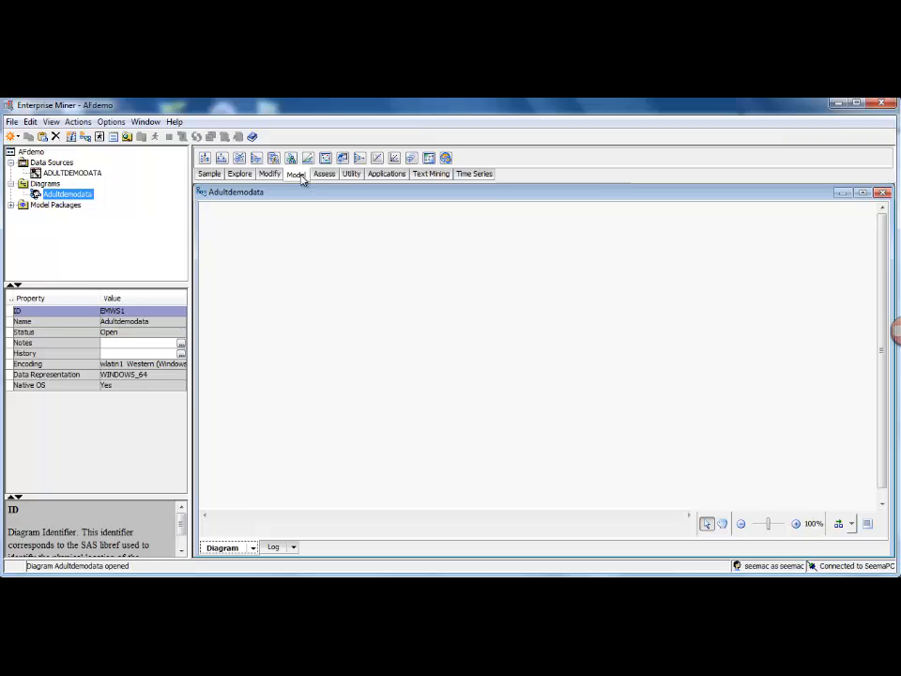
{"action": "mouse_move", "coordinate": [374, 338]}
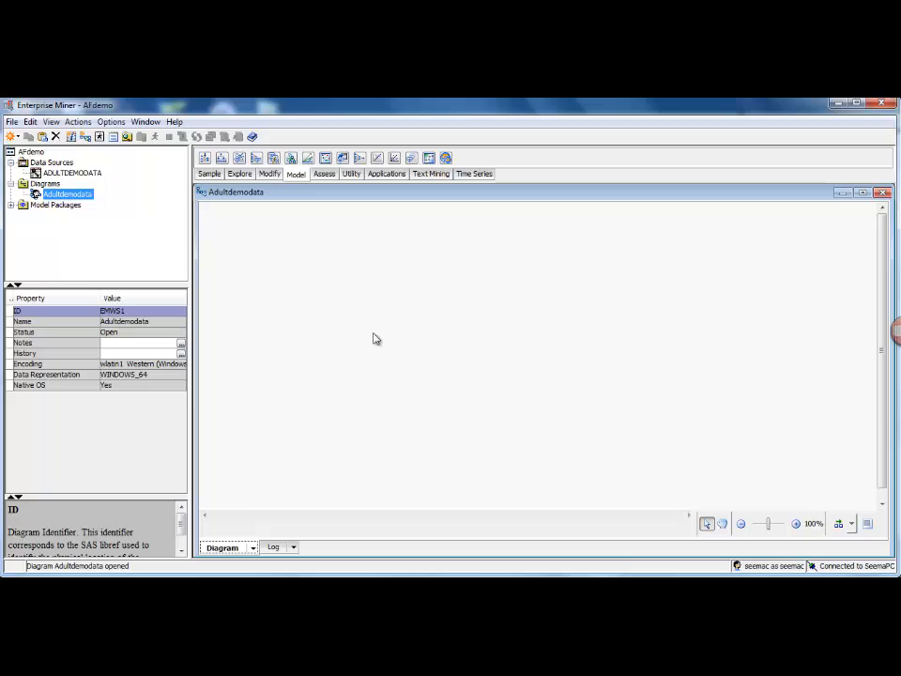
{"action": "mouse_move", "coordinate": [861, 338]}
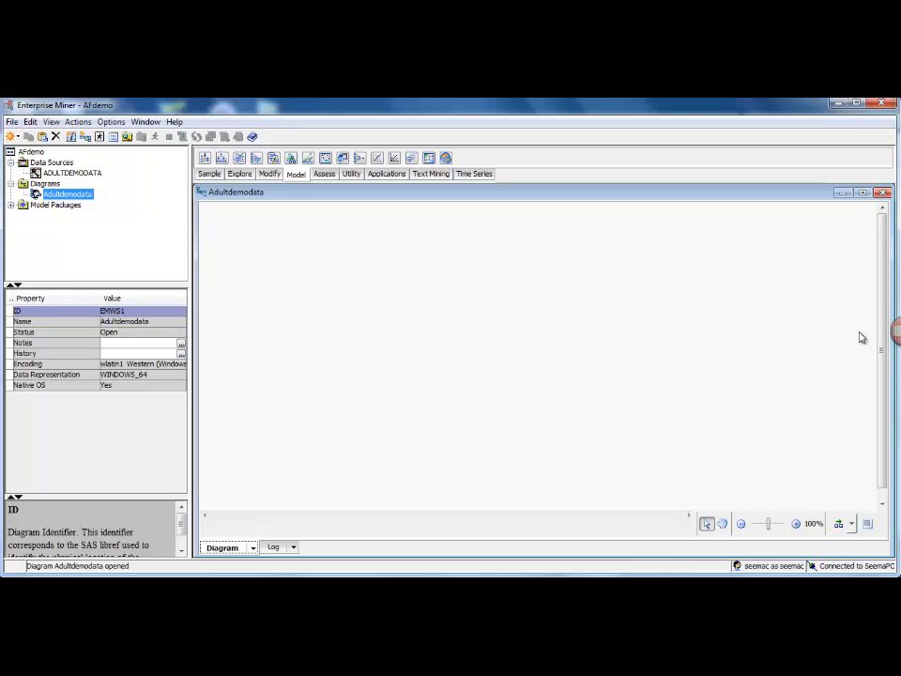